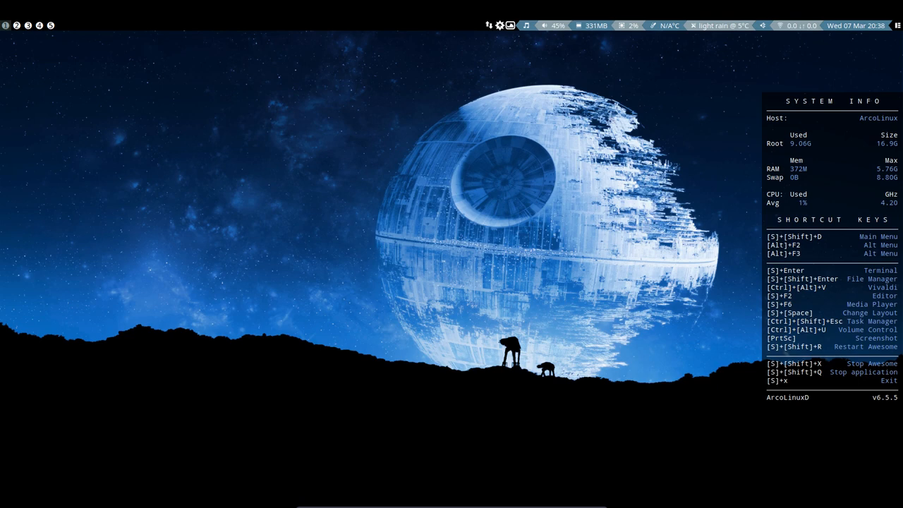
mouse_move(204, 104)
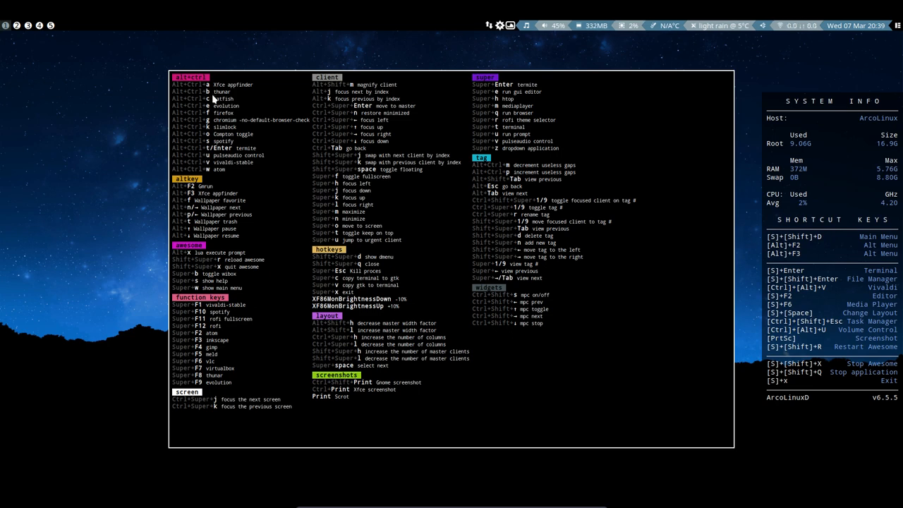
Bring up Thunar at the home folder and enter the arco-awesome folder.
key(Escape)
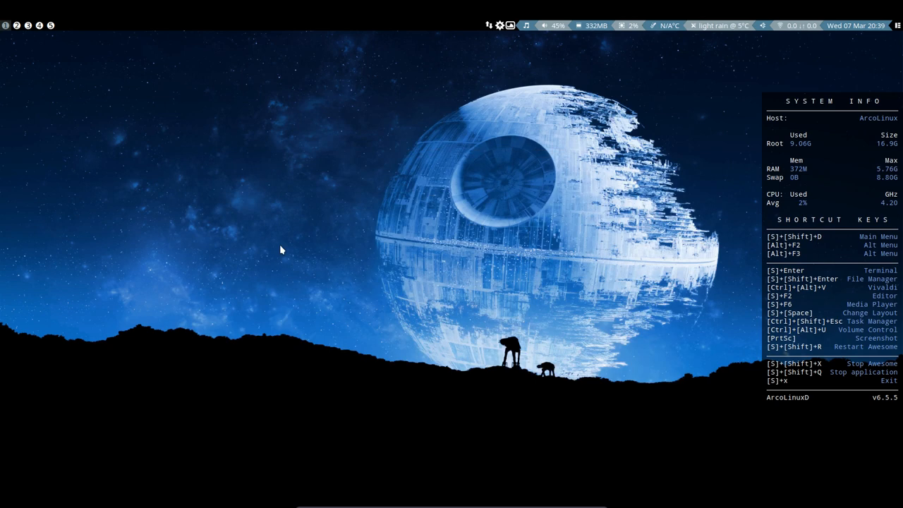
key(Super+Shift+Return)
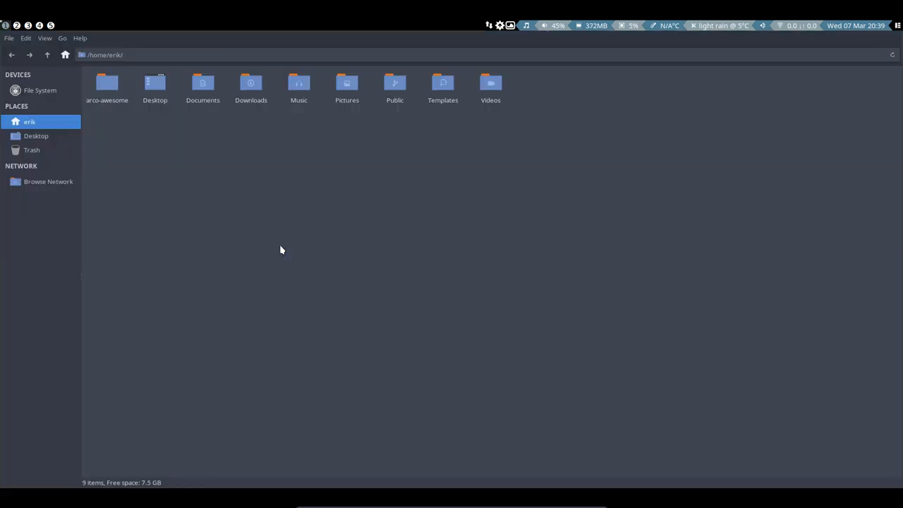
click(107, 83)
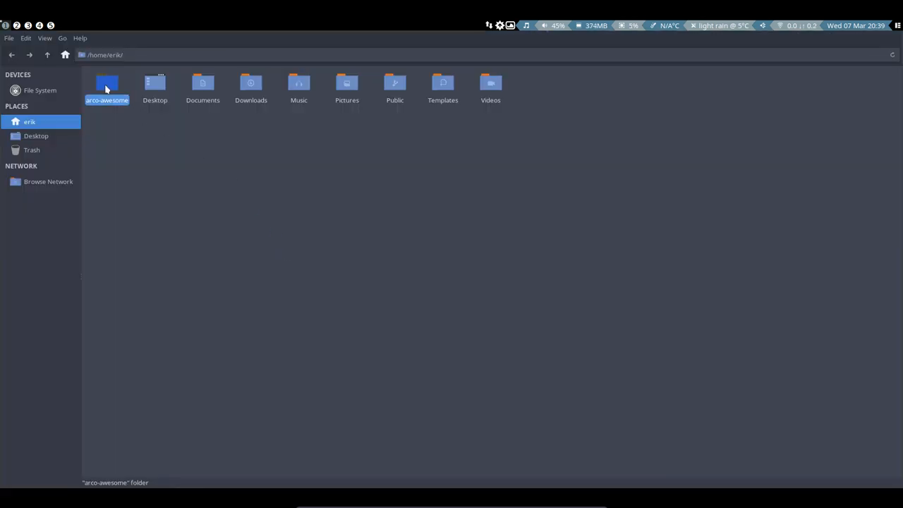
double_click(107, 85)
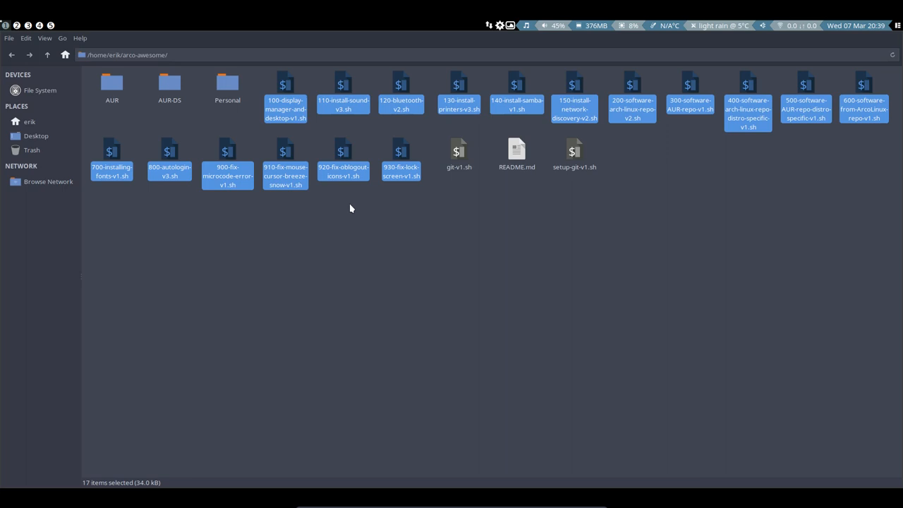
Enter the Personal scripts folder and single out the 000-use-all-cores script.
click(451, 195)
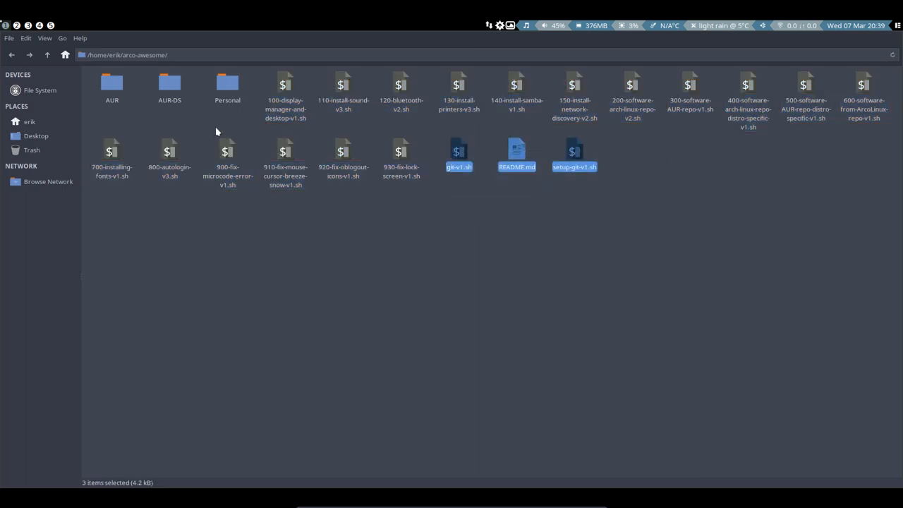
double_click(227, 84)
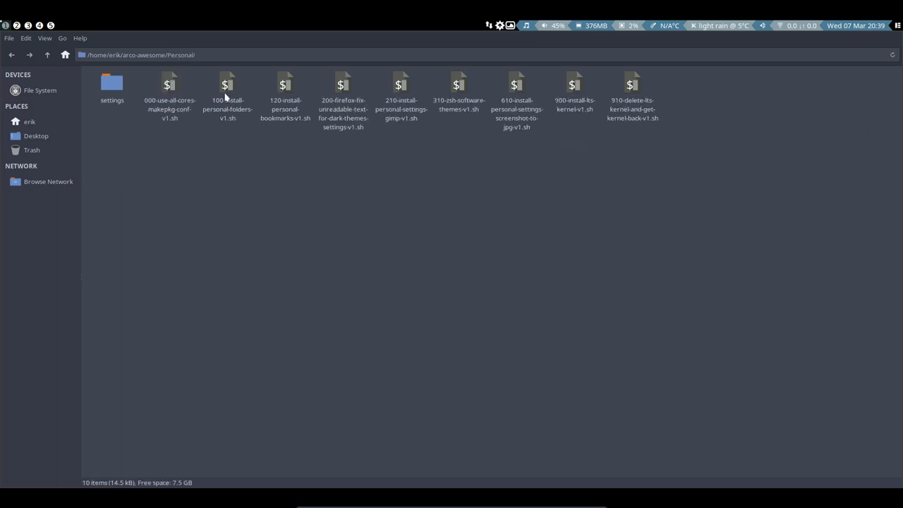
mouse_move(217, 153)
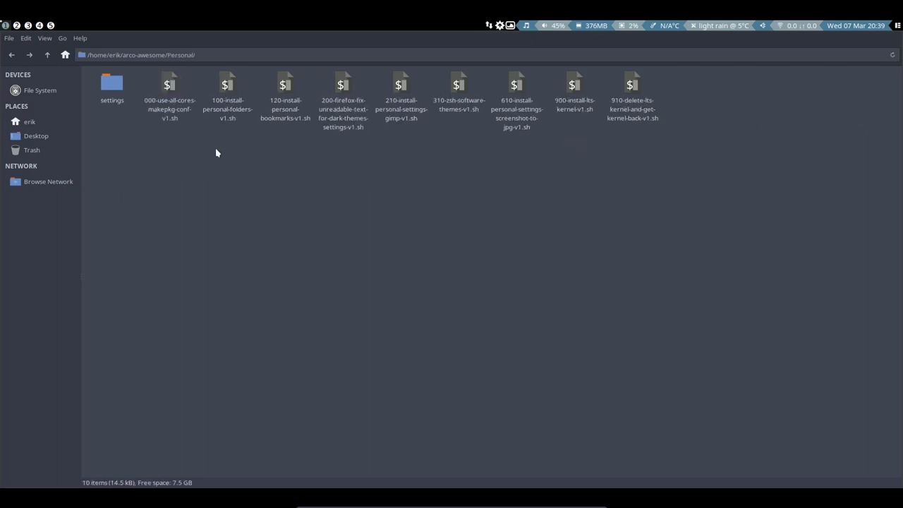
click(169, 92)
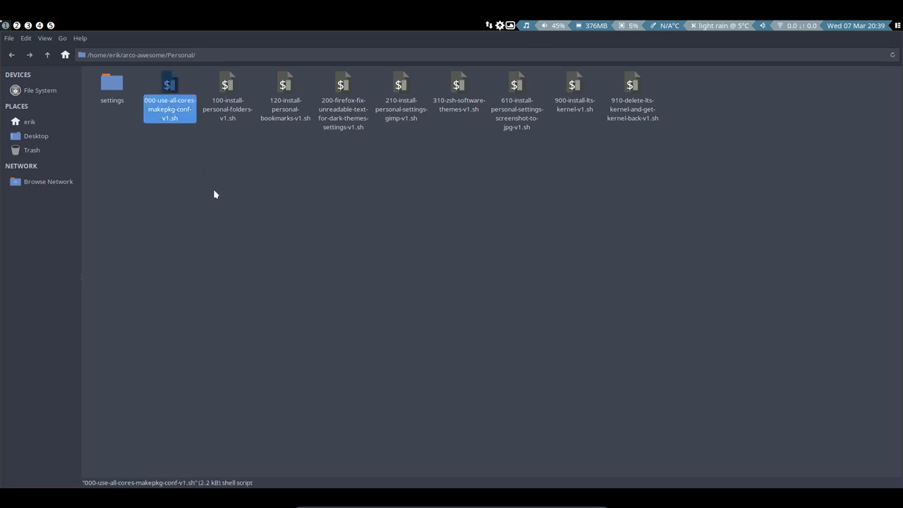
mouse_move(254, 199)
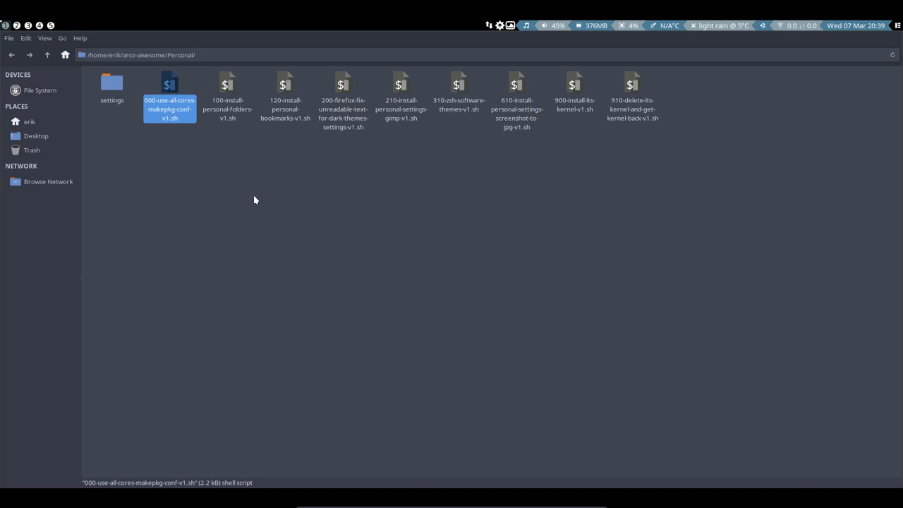
Open a terminal in Personal and enter ./000-use-all-cores-makepkg-conf-v1.sh at the prompt.
right_click(255, 200)
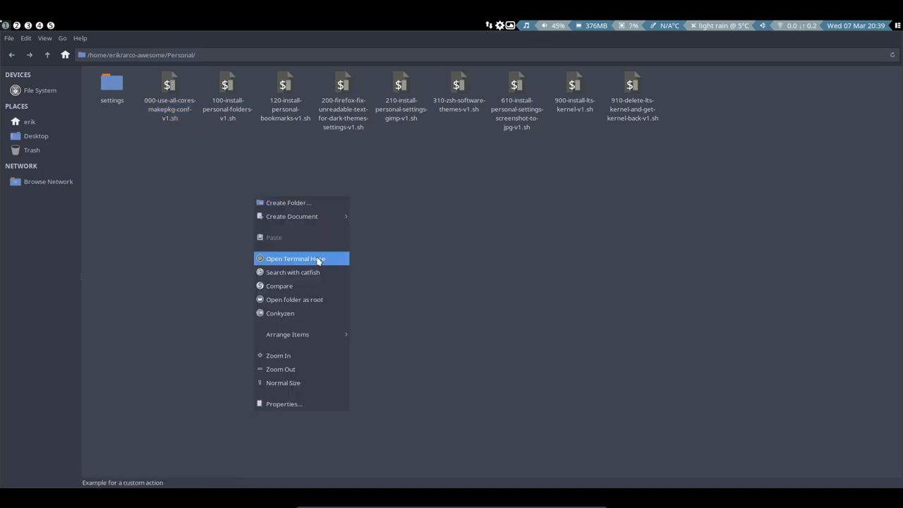
click(295, 258)
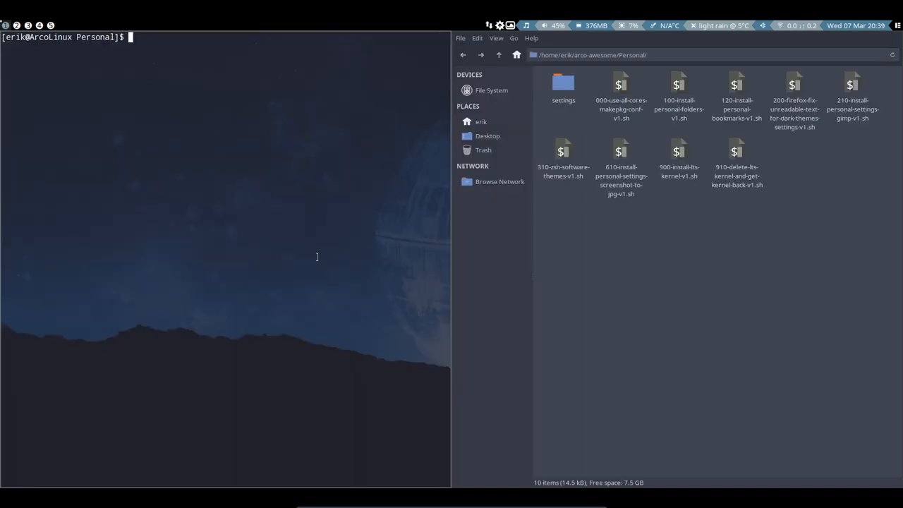
text(./)
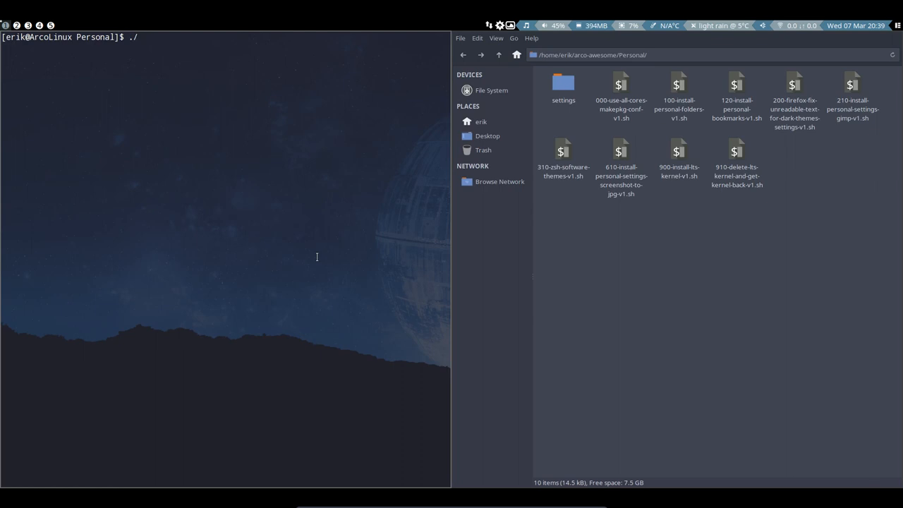
text(000-use-all-cores-makepkg-conf-v1.sh)
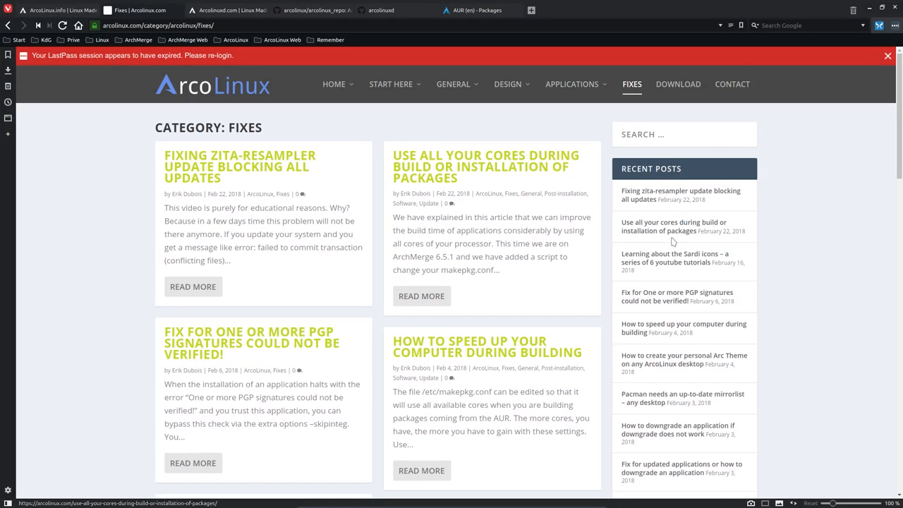
Read through the 'Use all your cores during build or installation of packages' article.
click(486, 167)
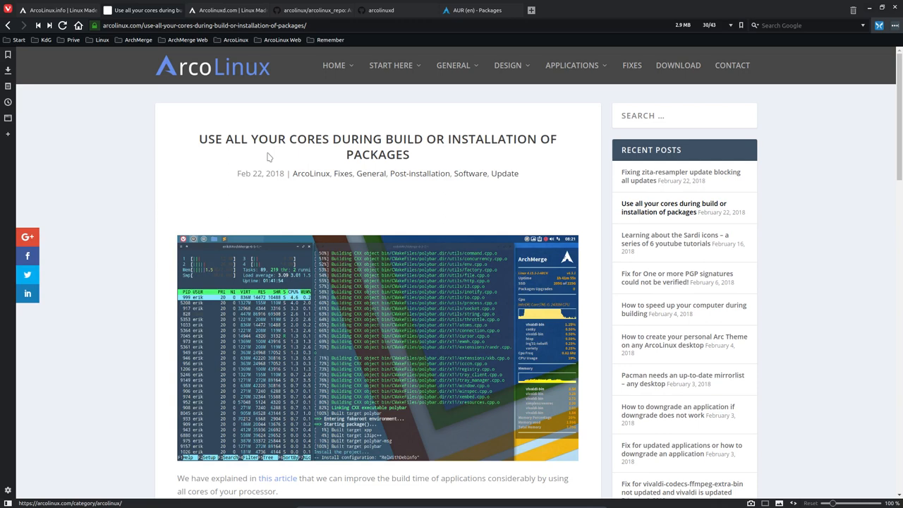
mouse_move(477, 142)
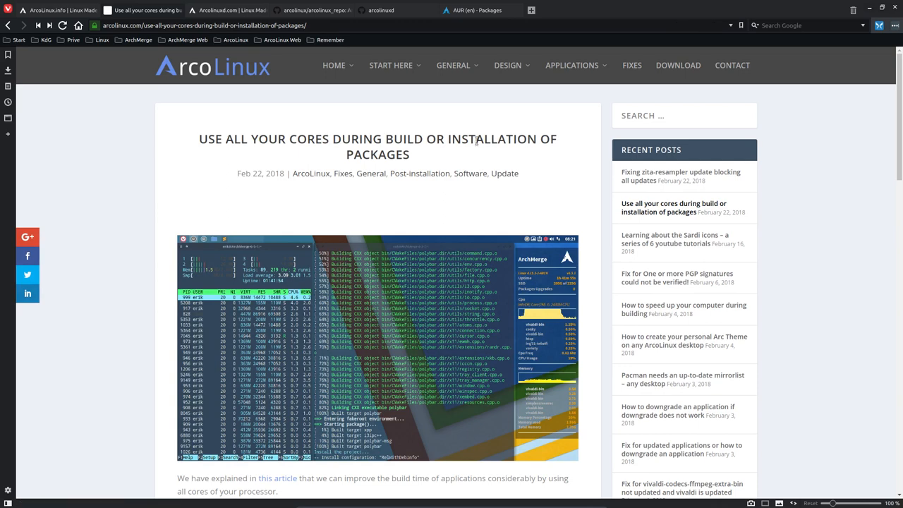
scroll(down, 3)
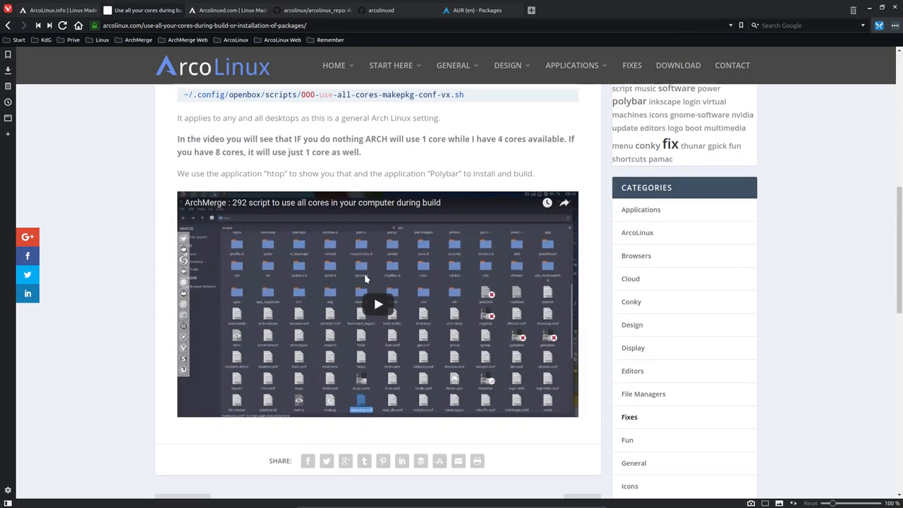
scroll(up, 3)
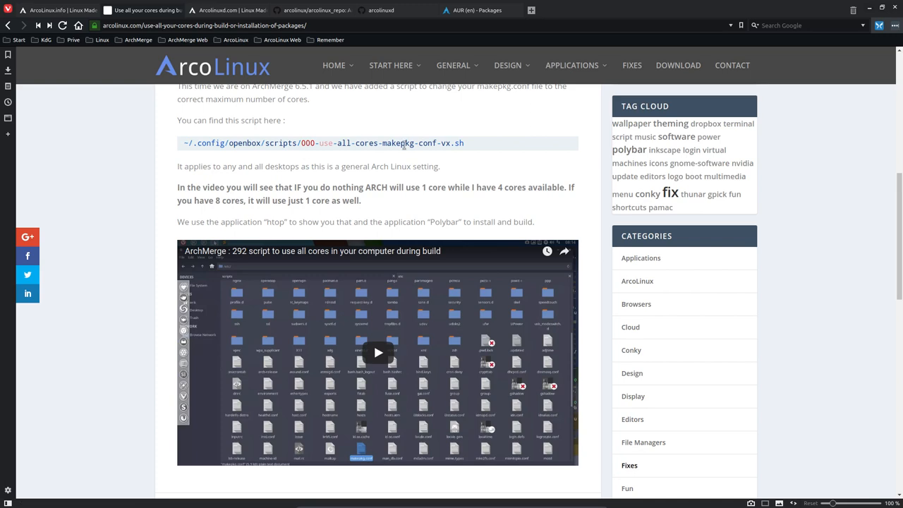
scroll(down, 3)
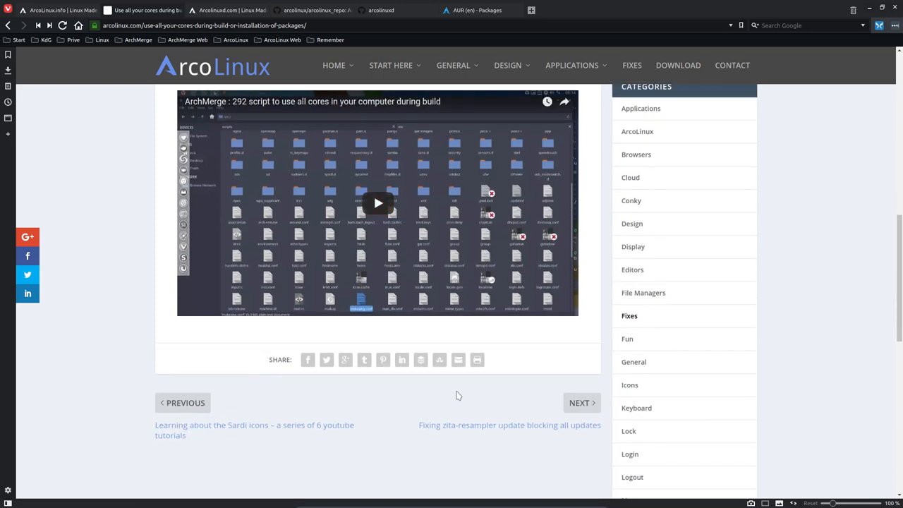
scroll(up, 3)
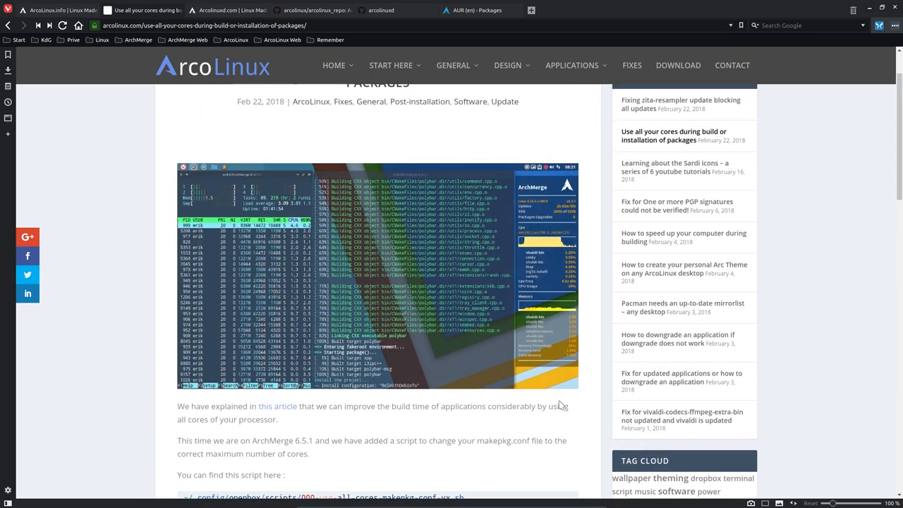
scroll(up, 3)
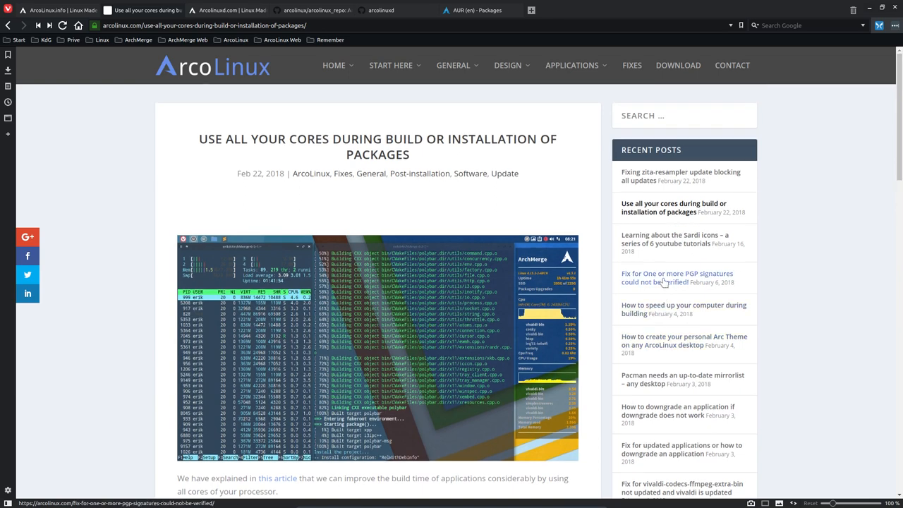
mouse_move(676, 305)
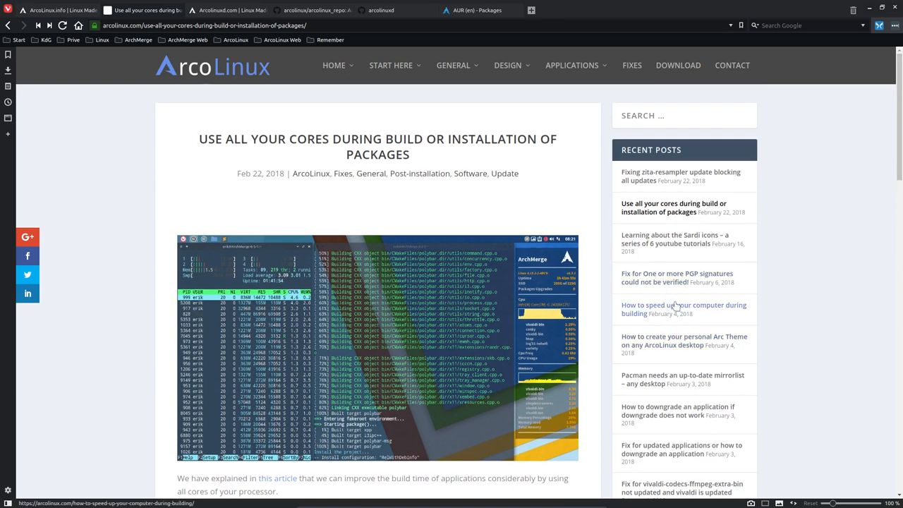
click(683, 309)
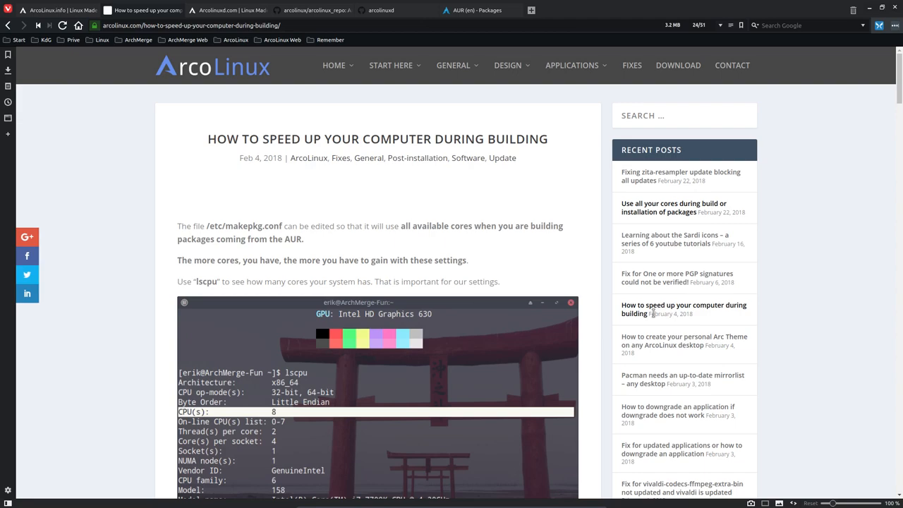
scroll(down, 3)
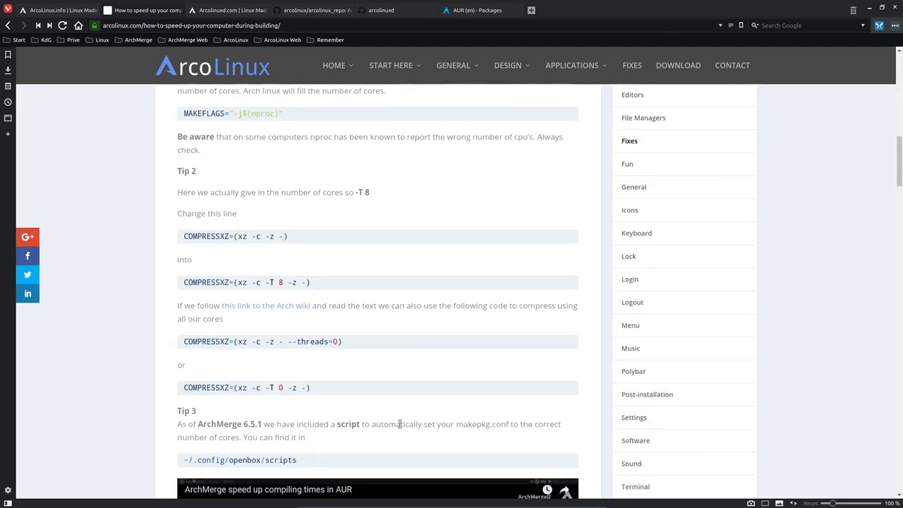
scroll(down, 3)
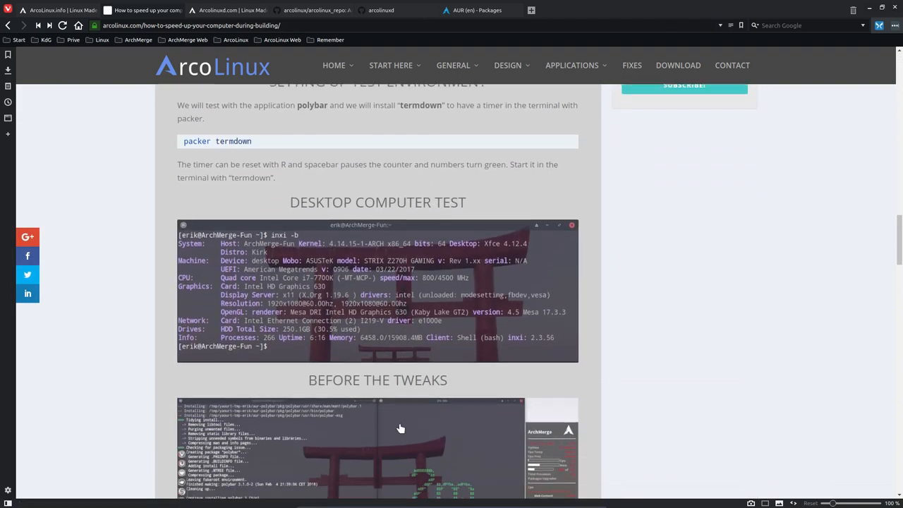
scroll(down, 3)
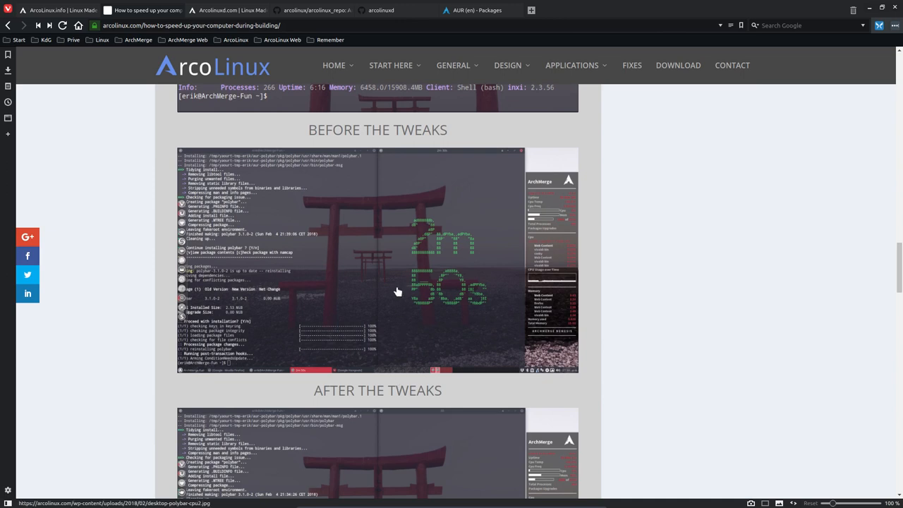
scroll(down, 3)
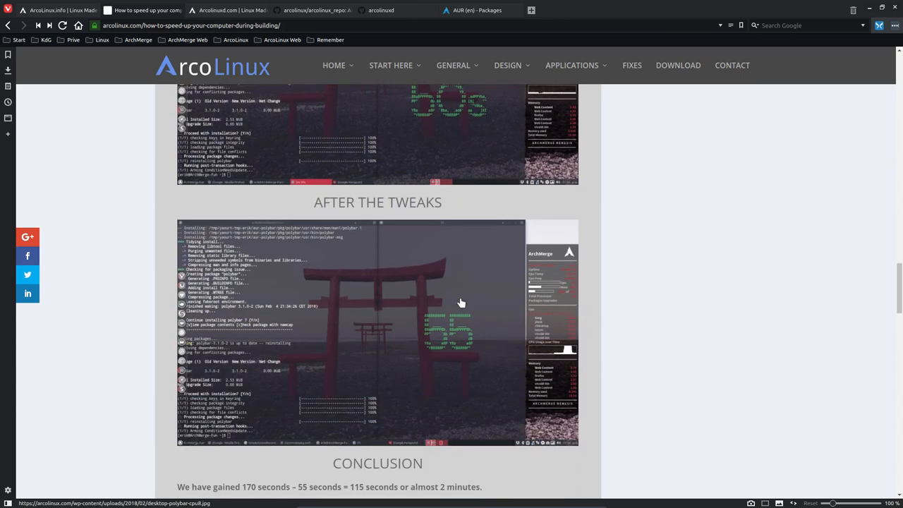
mouse_move(454, 340)
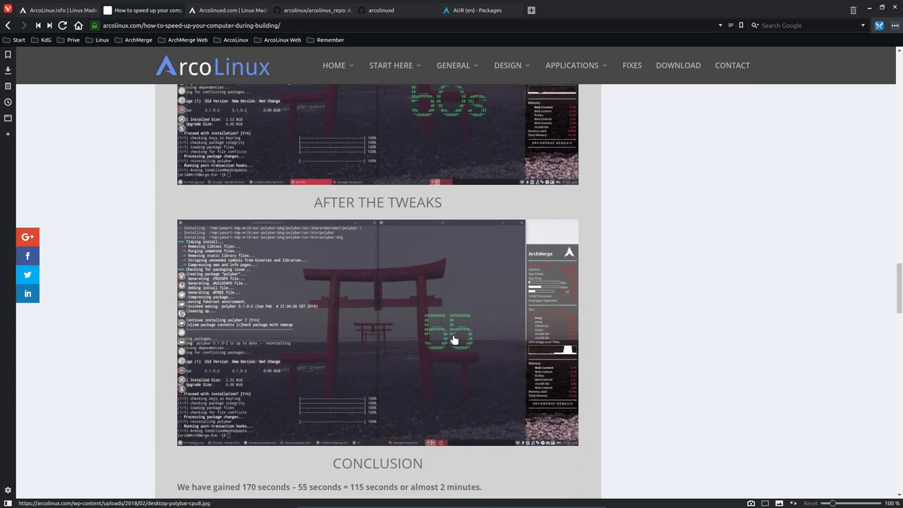
scroll(down, 3)
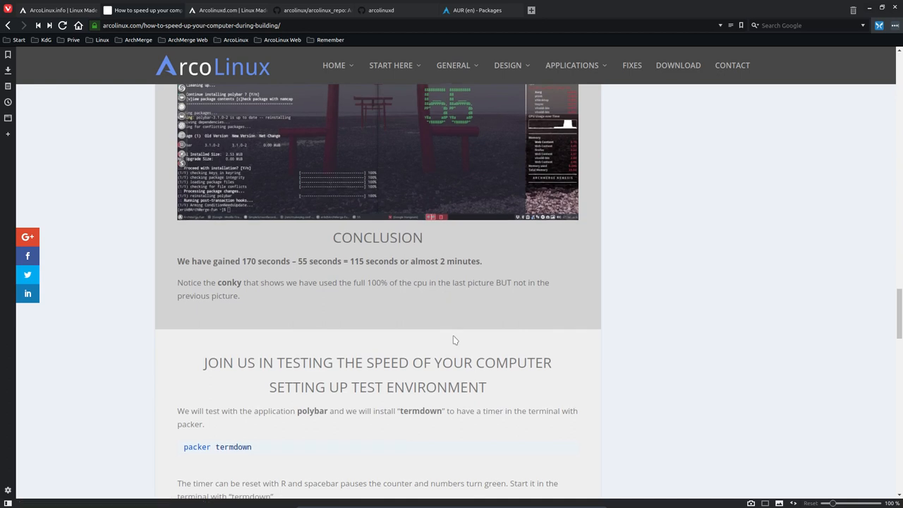
scroll(down, 3)
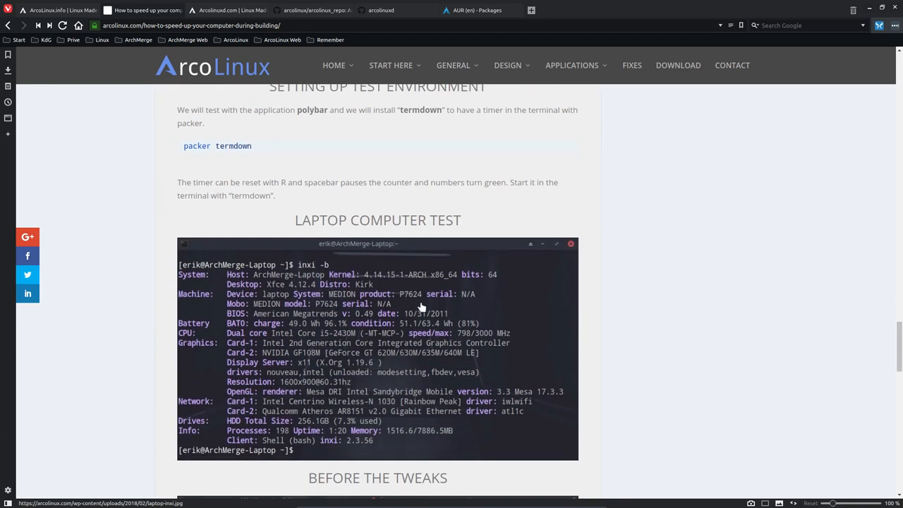
scroll(down, 3)
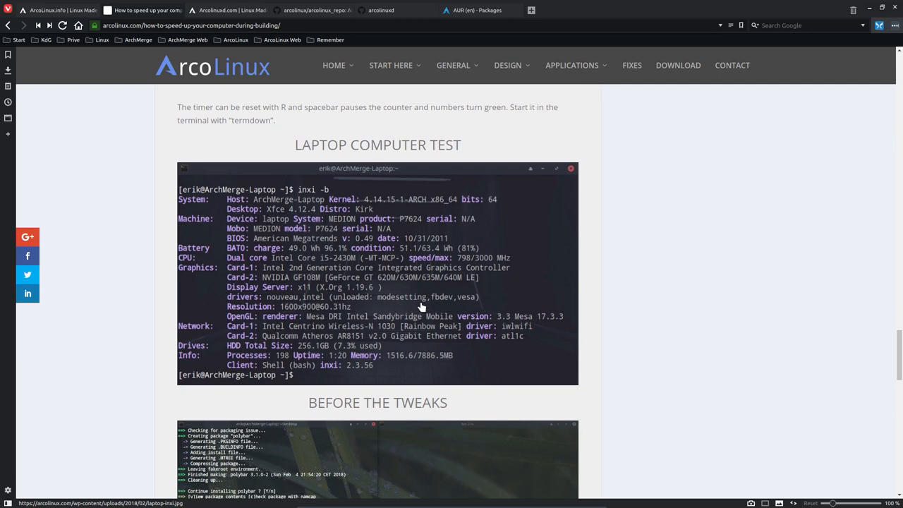
scroll(down, 3)
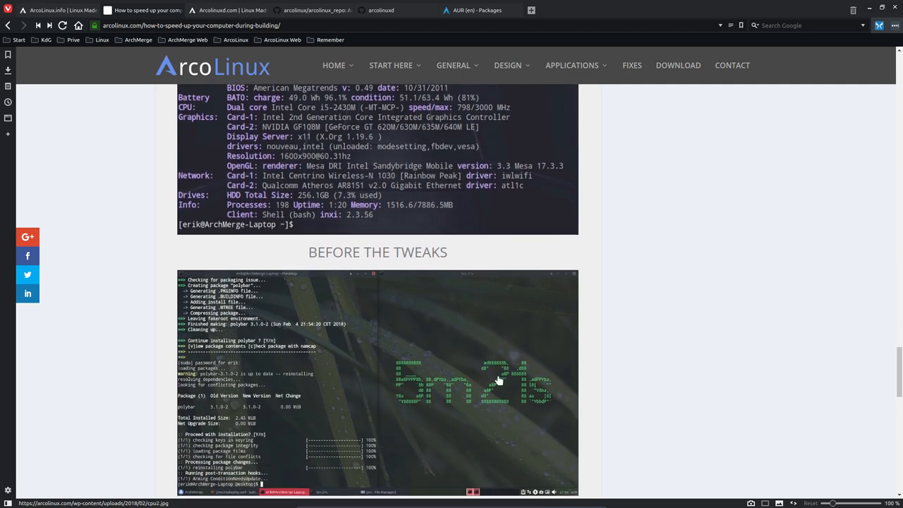
scroll(down, 3)
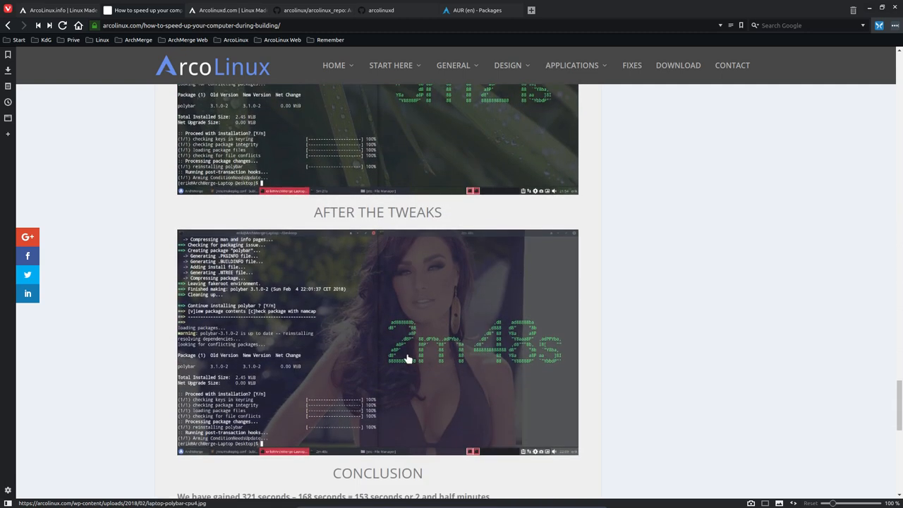
scroll(up, 3)
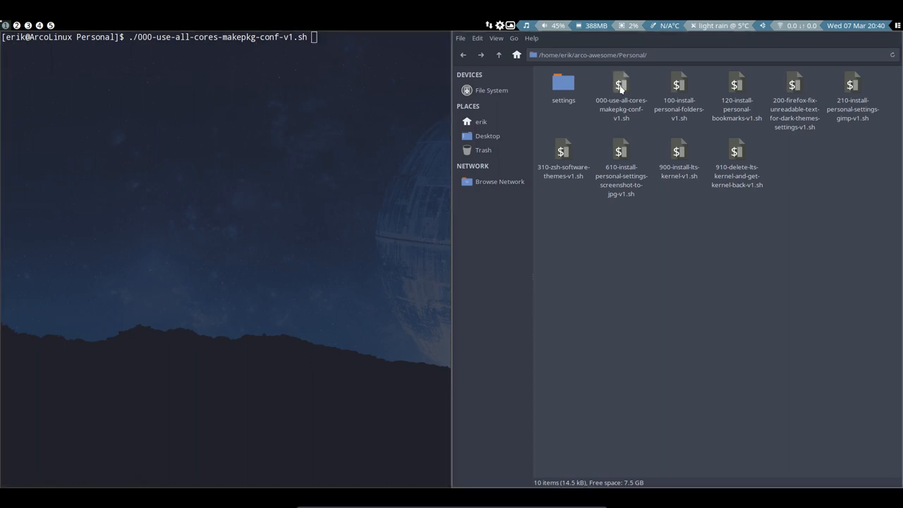
Run the all-cores script with sudo for 4 cores, then queue ./100-install-personal-folders-v1.sh.
key(Return)
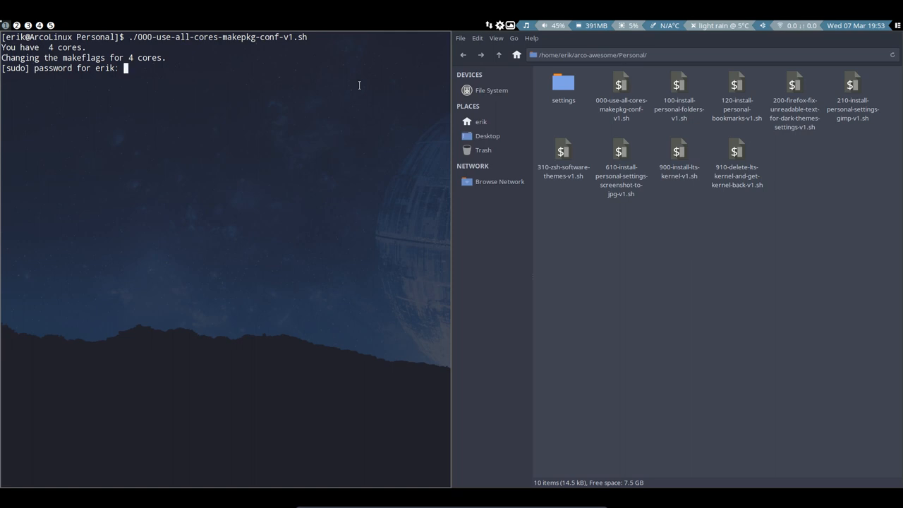
key(Return)
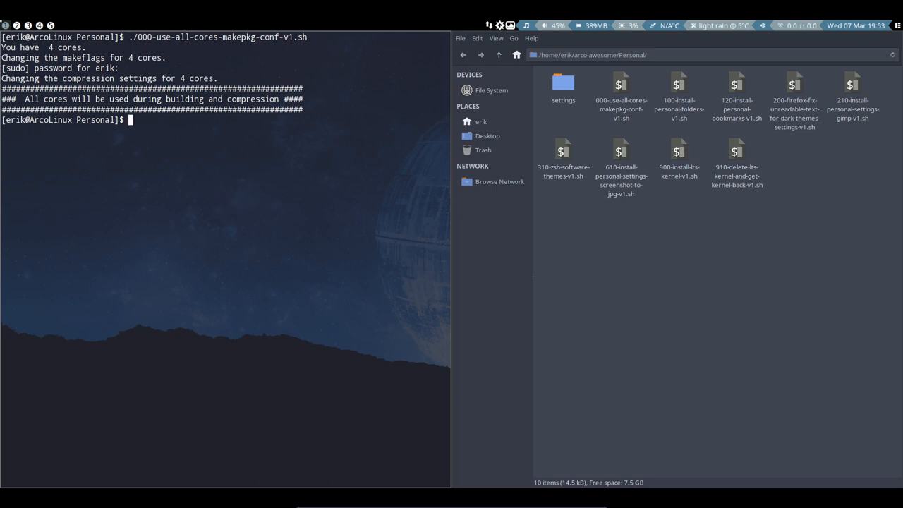
text(./100-install-personal-folders-v1.sh)
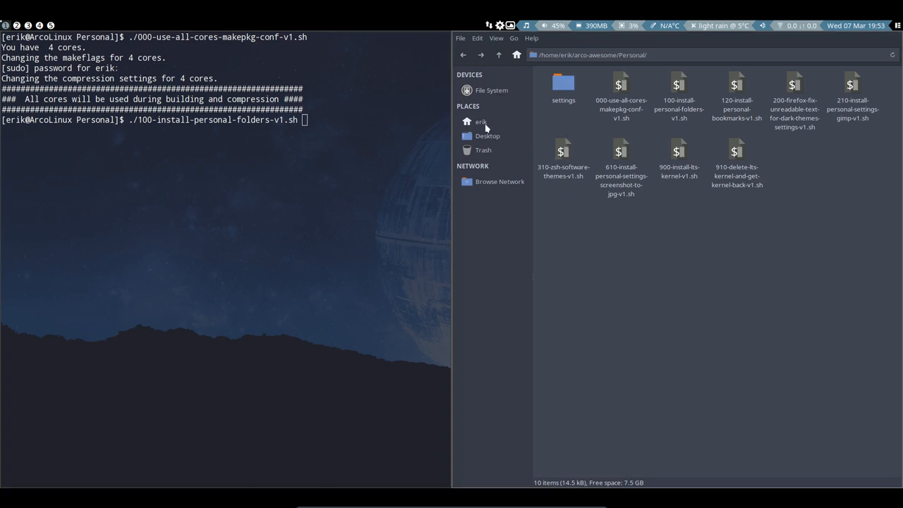
click(480, 122)
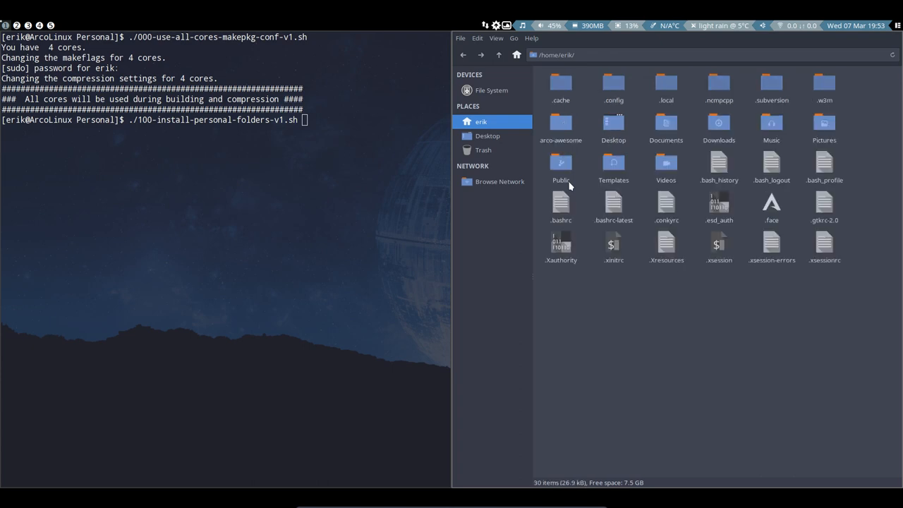
mouse_move(718, 162)
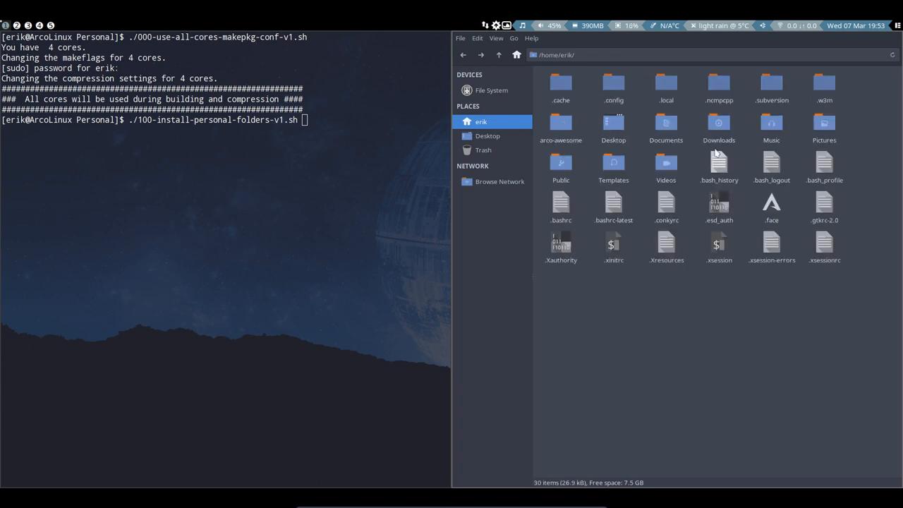
mouse_move(684, 90)
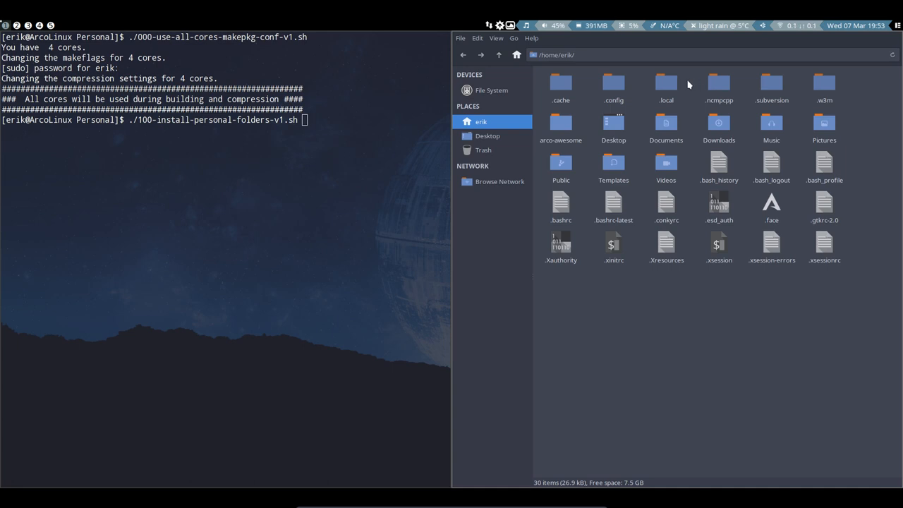
mouse_move(528, 131)
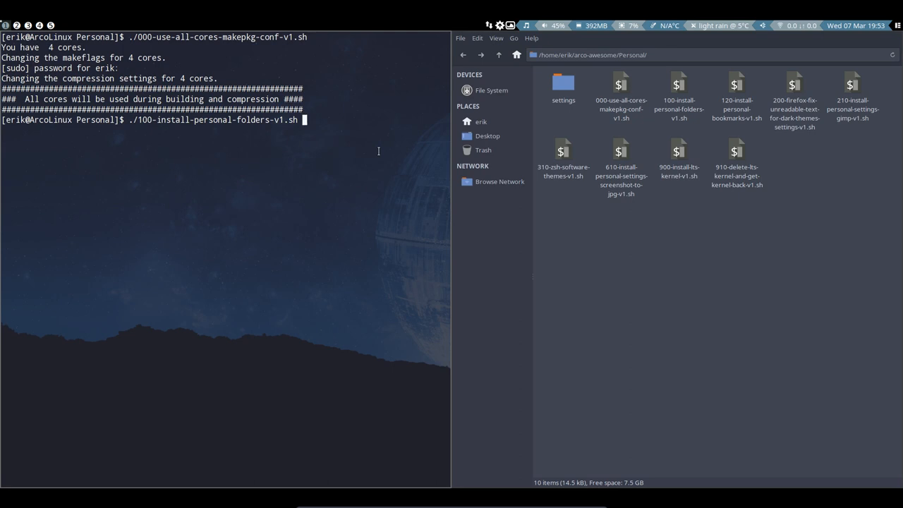
Run the personal folders script and enter ./120-install-personal-bookmarks-v1.sh.
key(Return)
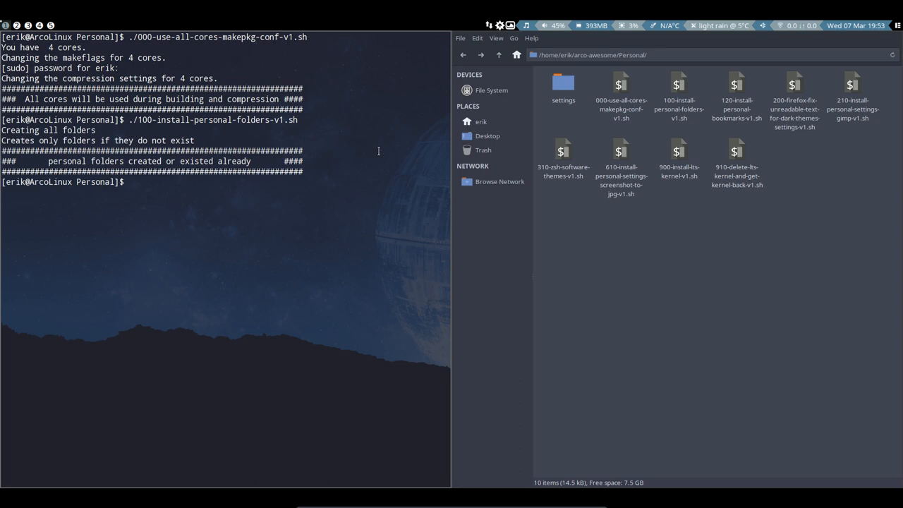
text(./120-install-personal-bookmarks-v1.sh)
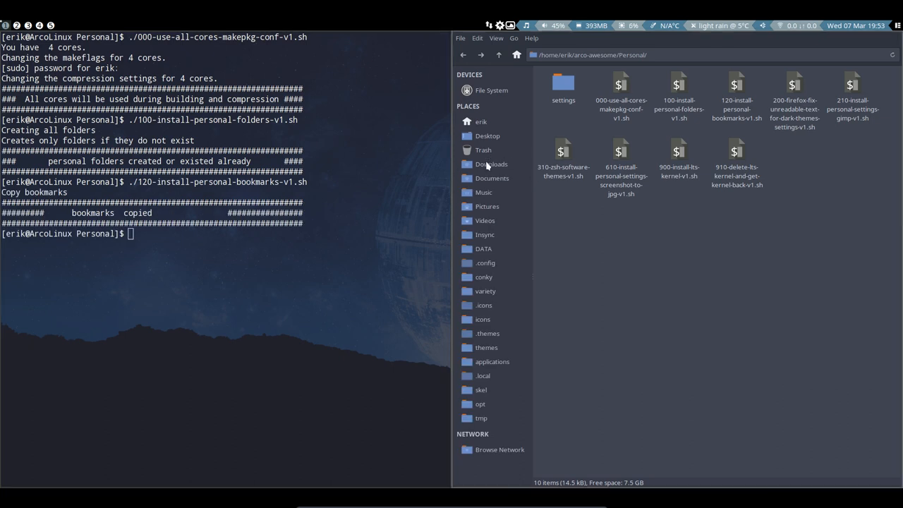
mouse_move(485, 447)
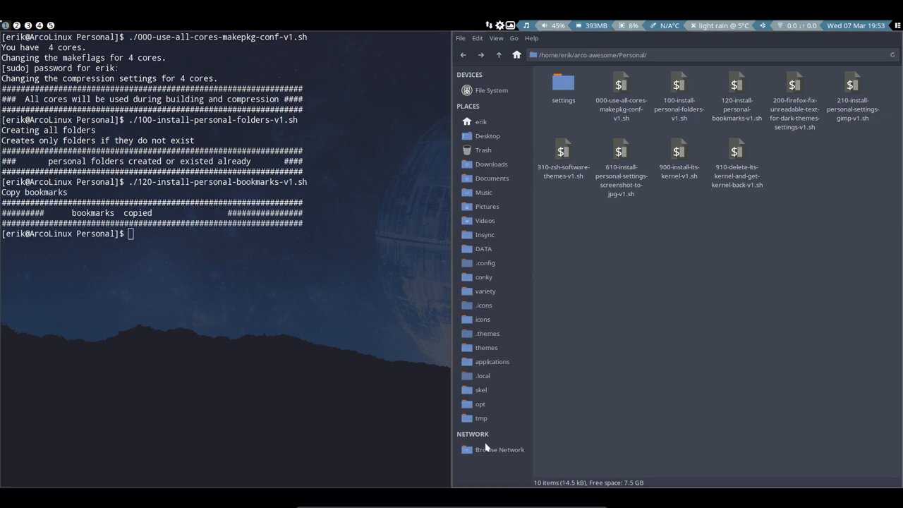
mouse_move(480, 418)
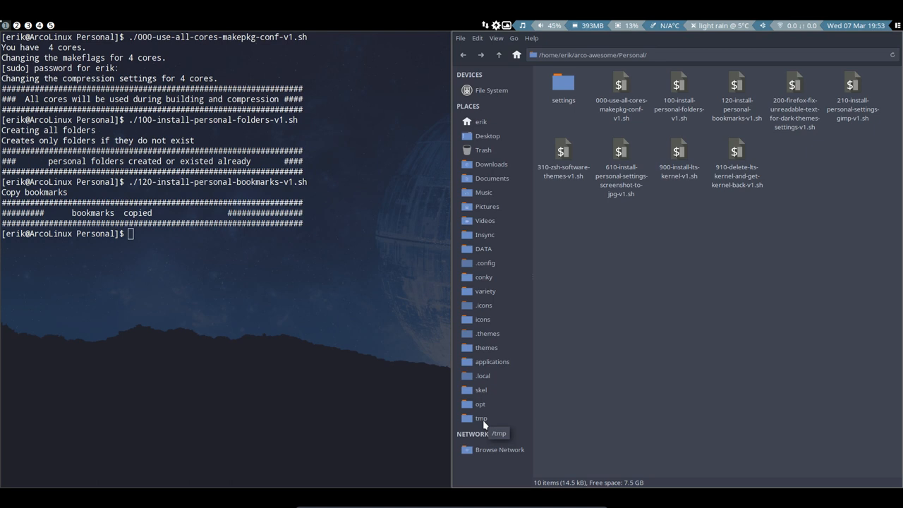
mouse_move(481, 389)
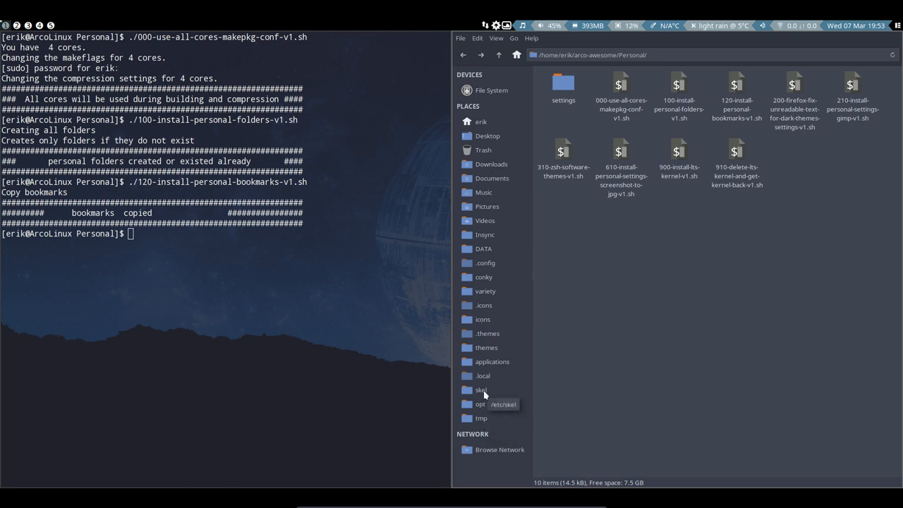
Inspect /etc/skel's dotfiles via the skel bookmark, then return to the home folder.
click(480, 390)
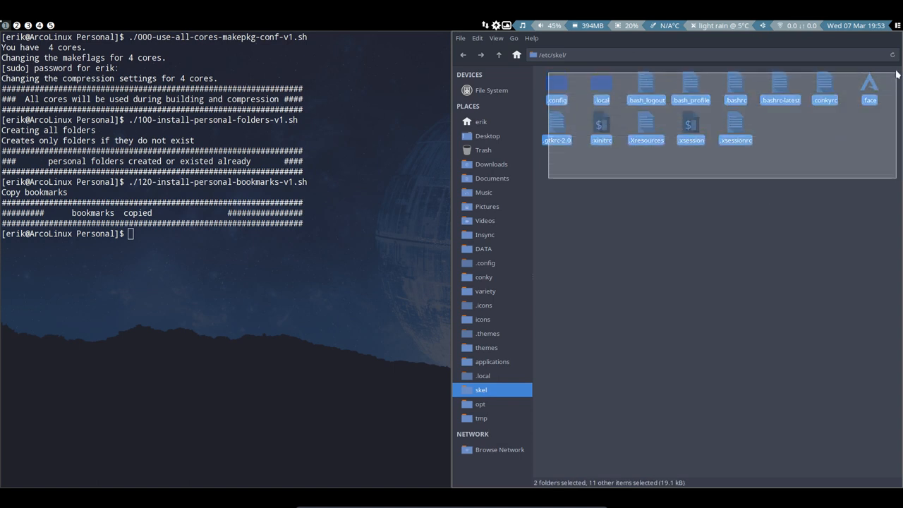
click(753, 175)
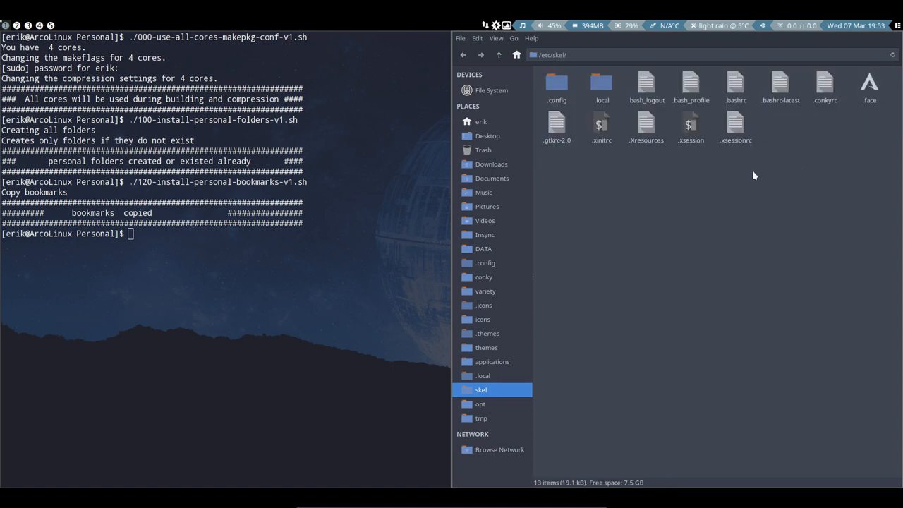
mouse_move(690, 188)
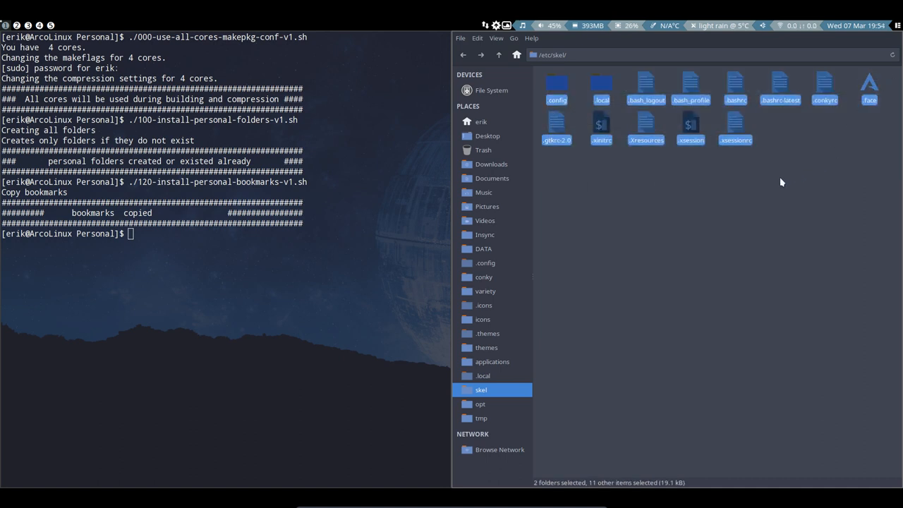
click(730, 179)
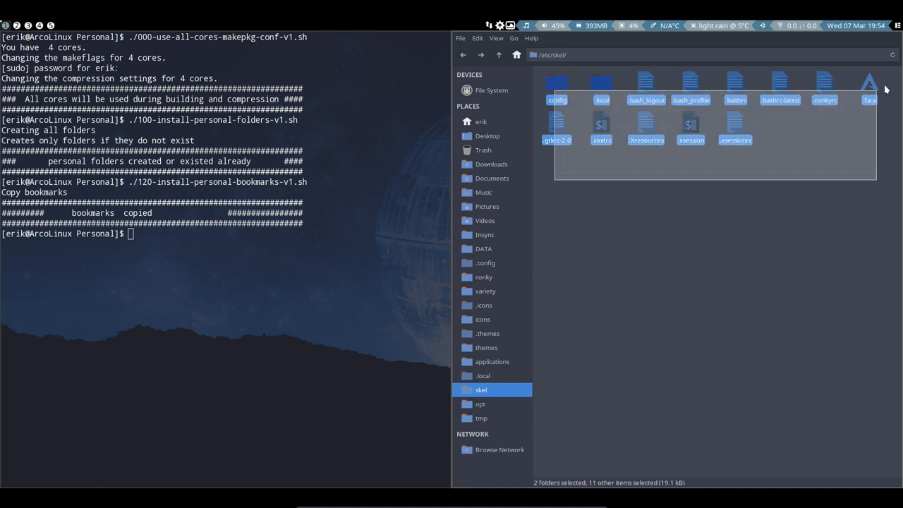
click(481, 121)
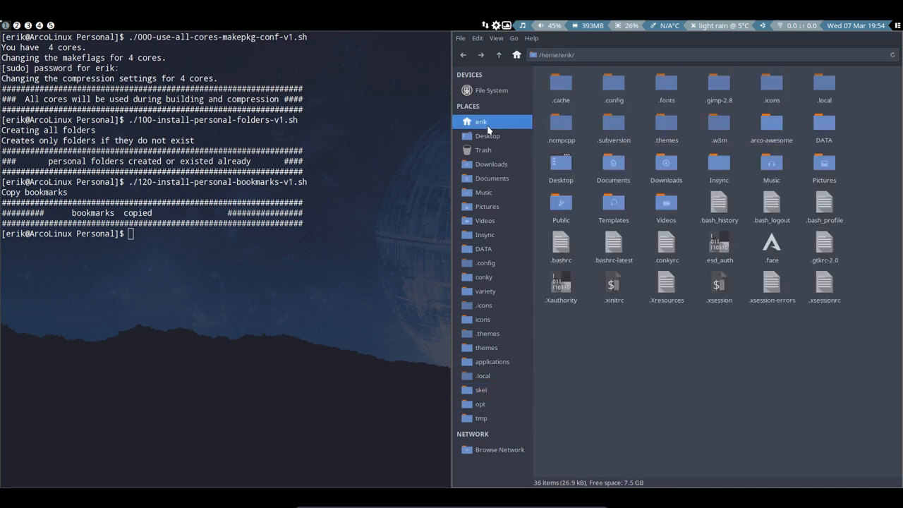
Look into home's .config folder, then switch back to /etc/skel via the bookmark.
click(613, 85)
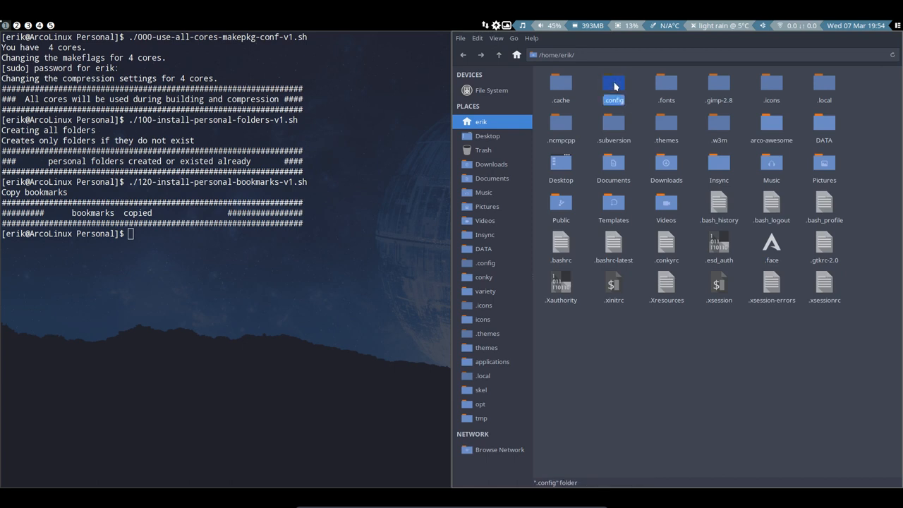
double_click(613, 85)
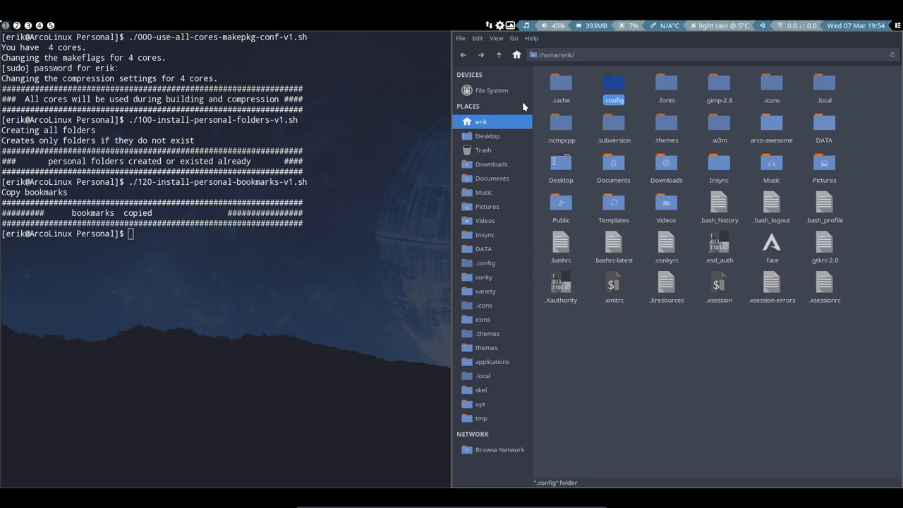
mouse_move(481, 121)
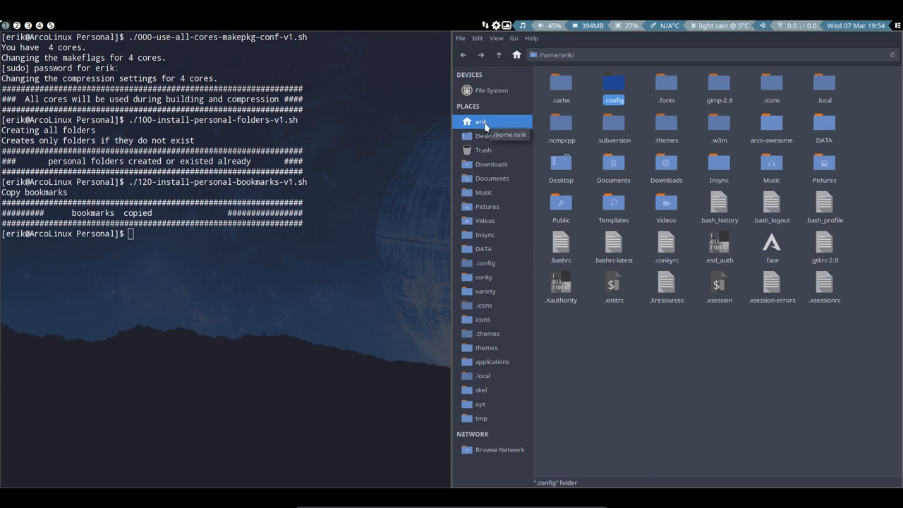
mouse_move(484, 125)
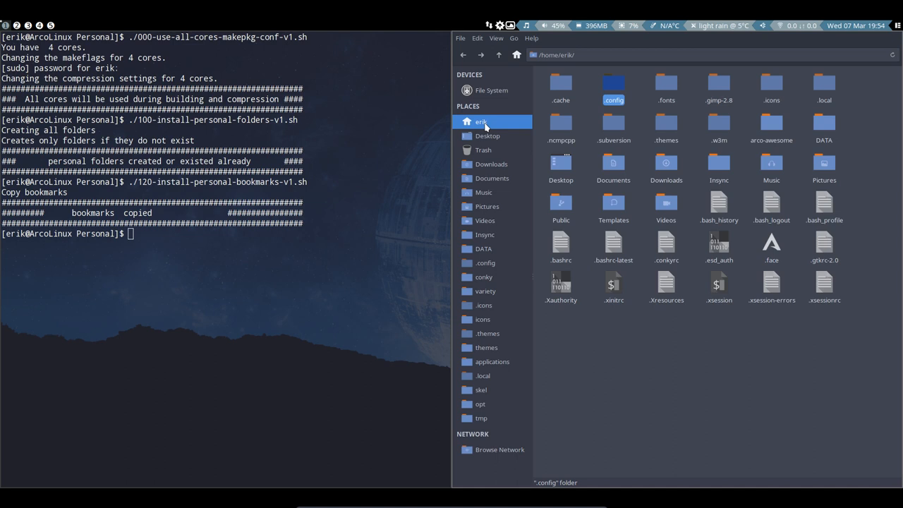
mouse_move(500, 400)
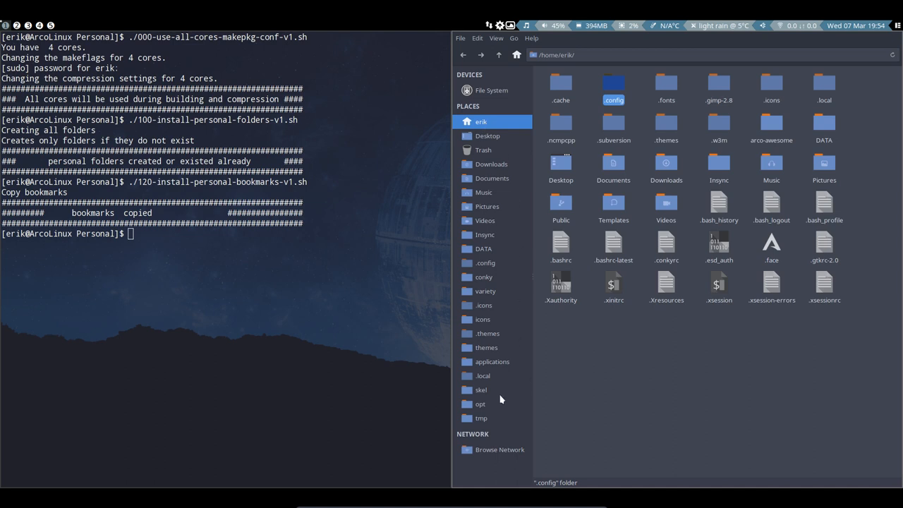
click(480, 390)
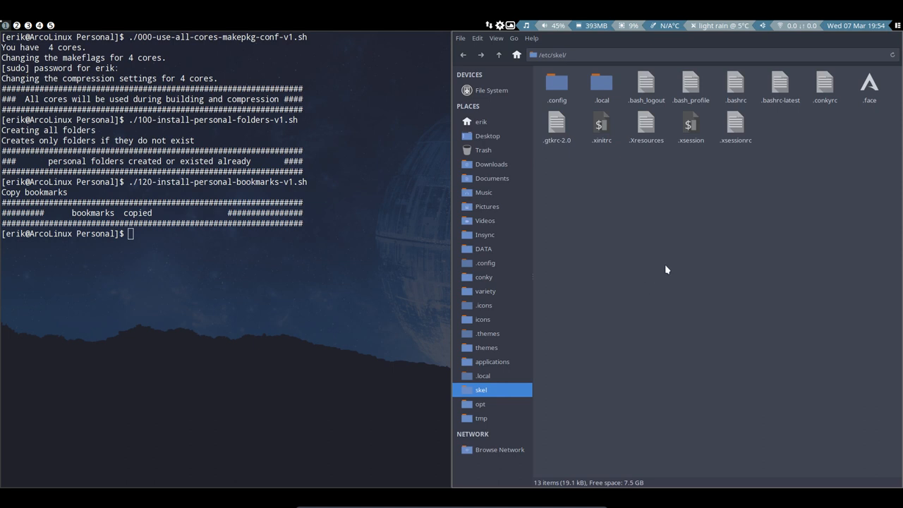
mouse_move(576, 147)
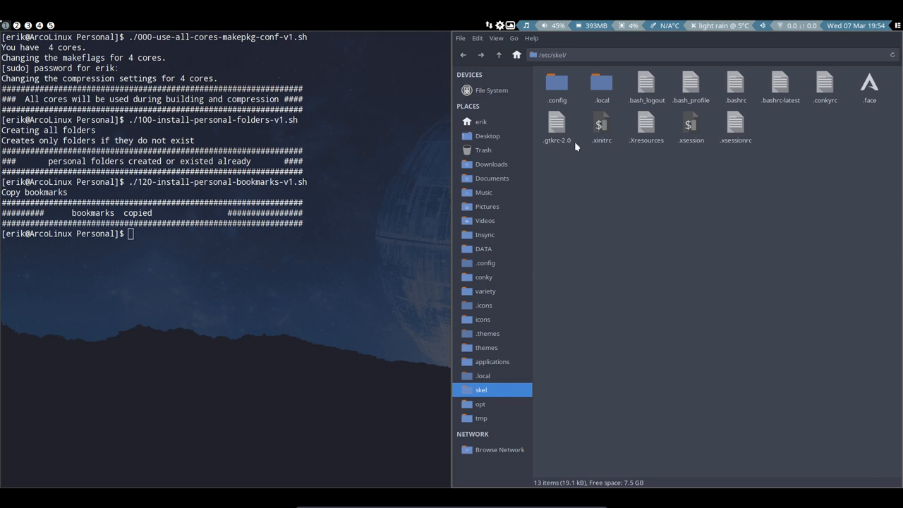
Browse /etc/skel/.config, noting xfce4 and volumeicon, then return to home.
double_click(557, 83)
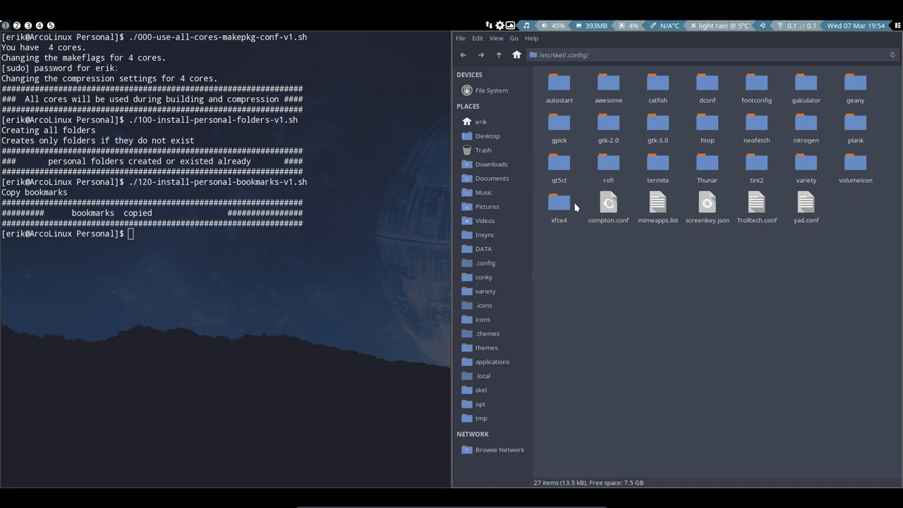
click(559, 203)
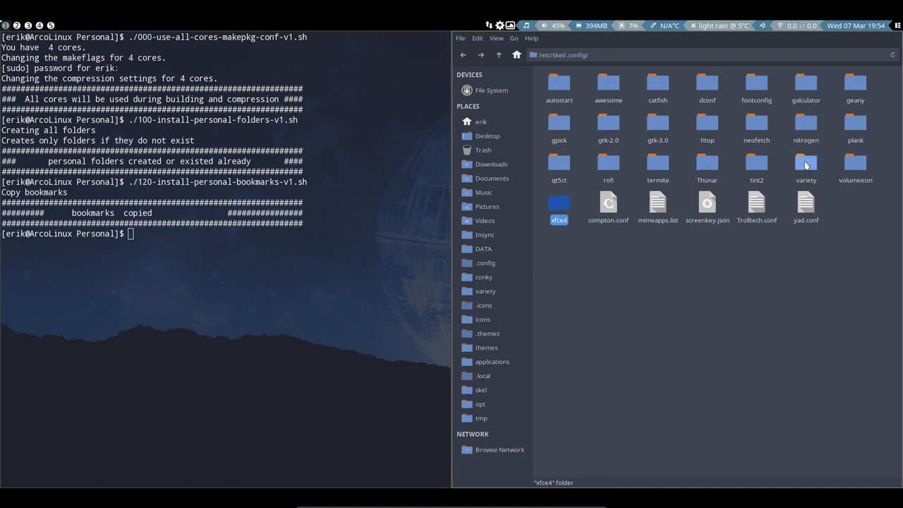
click(855, 164)
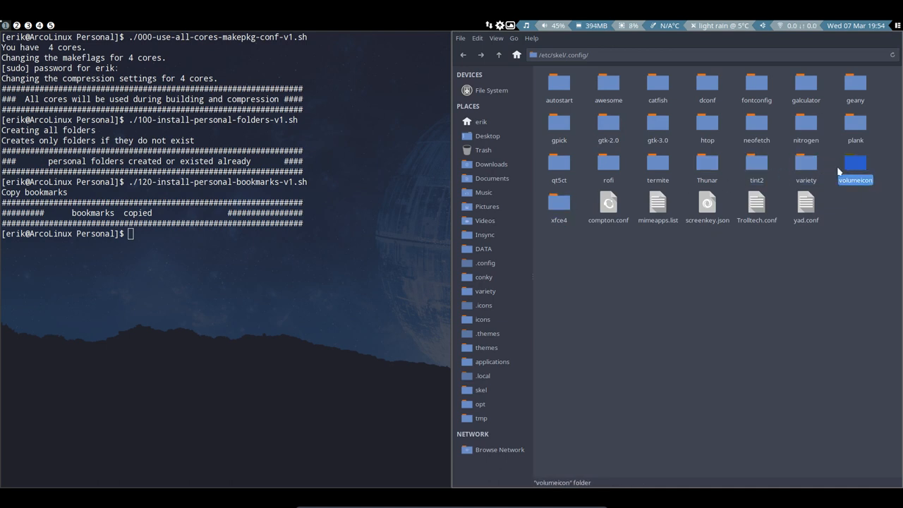
mouse_move(574, 246)
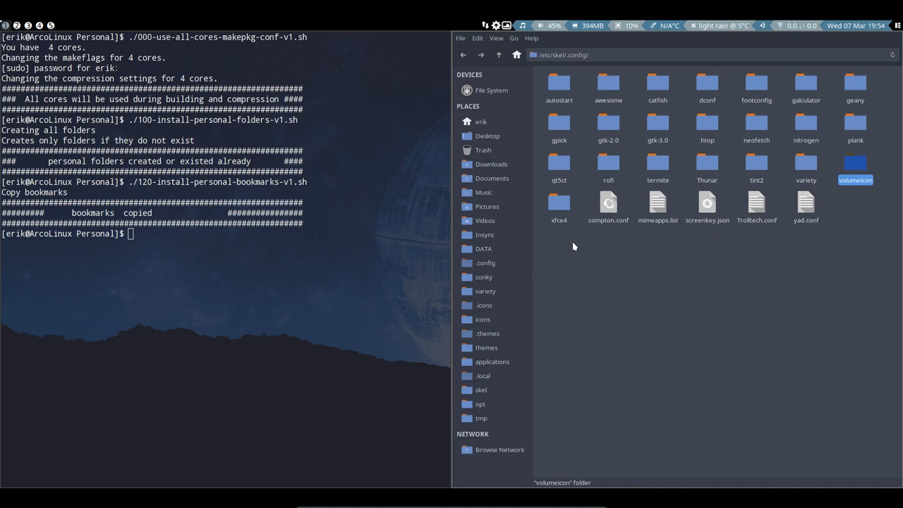
mouse_move(498, 143)
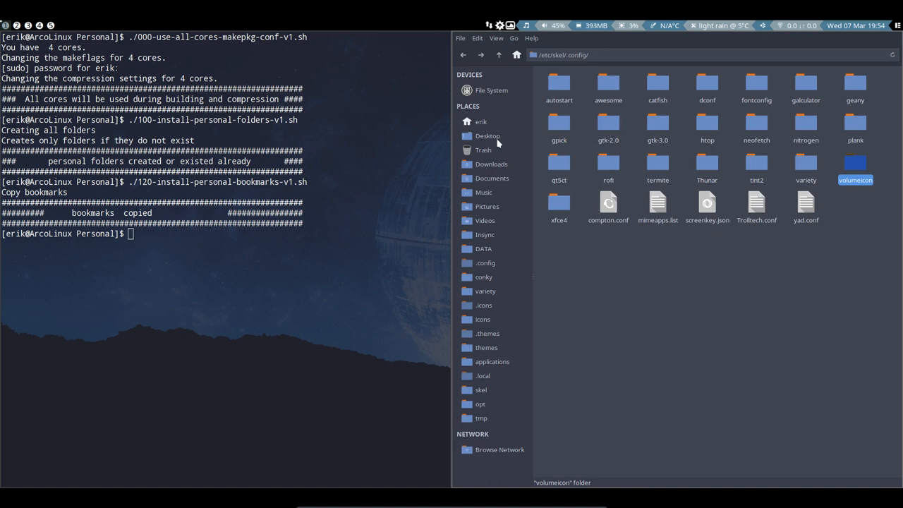
click(480, 121)
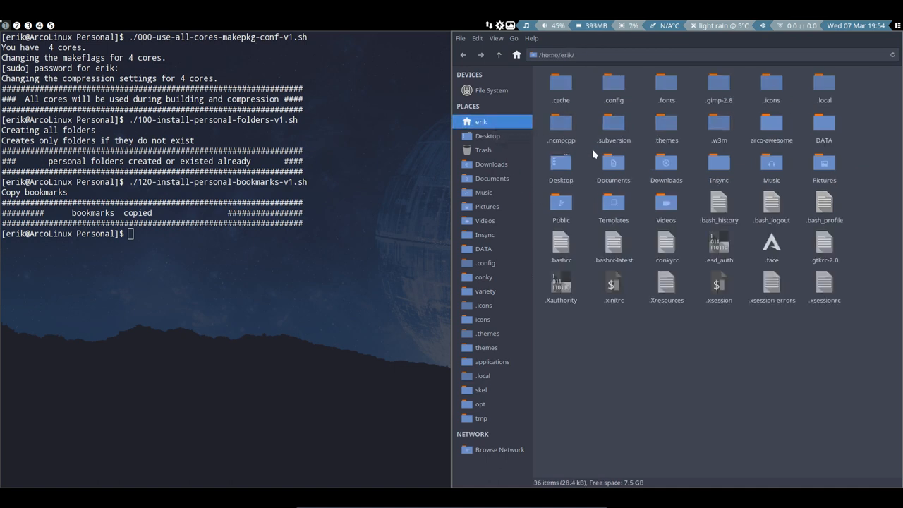
Browse home's .config, noting variety, compton.conf and neofetch.
double_click(613, 85)
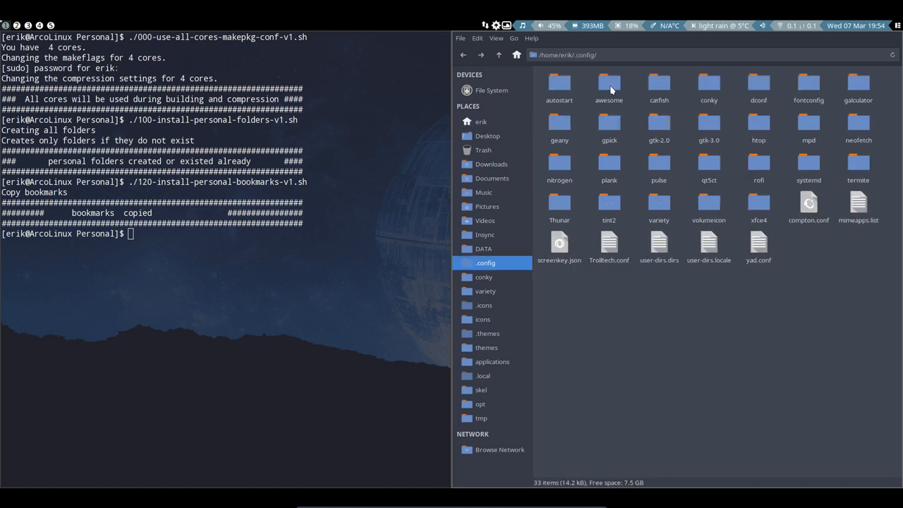
click(658, 204)
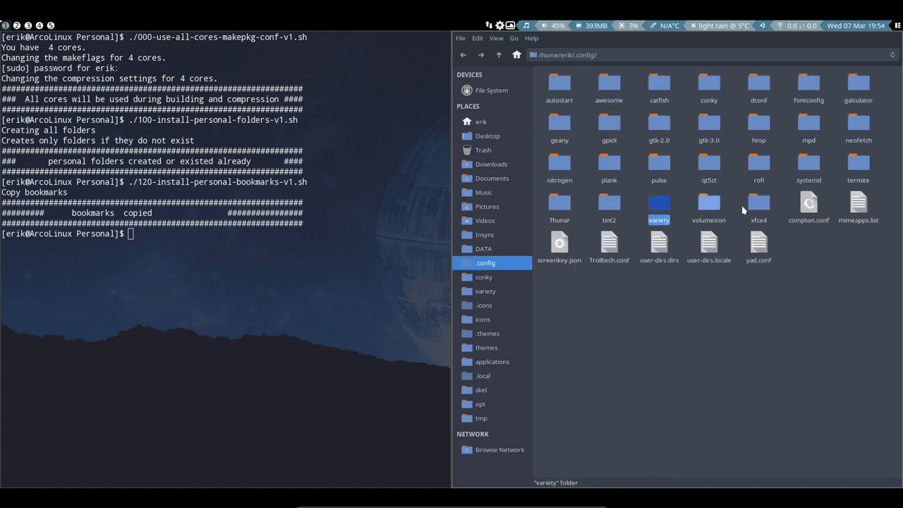
click(809, 205)
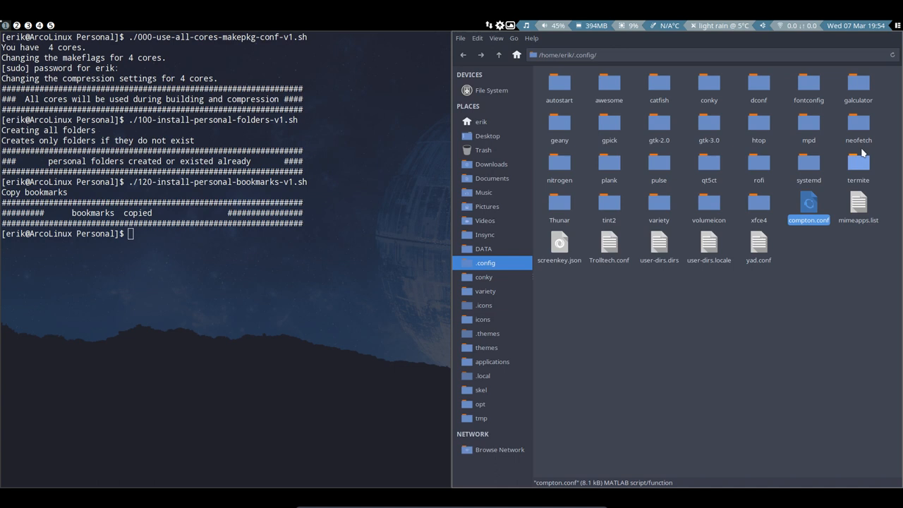
click(858, 127)
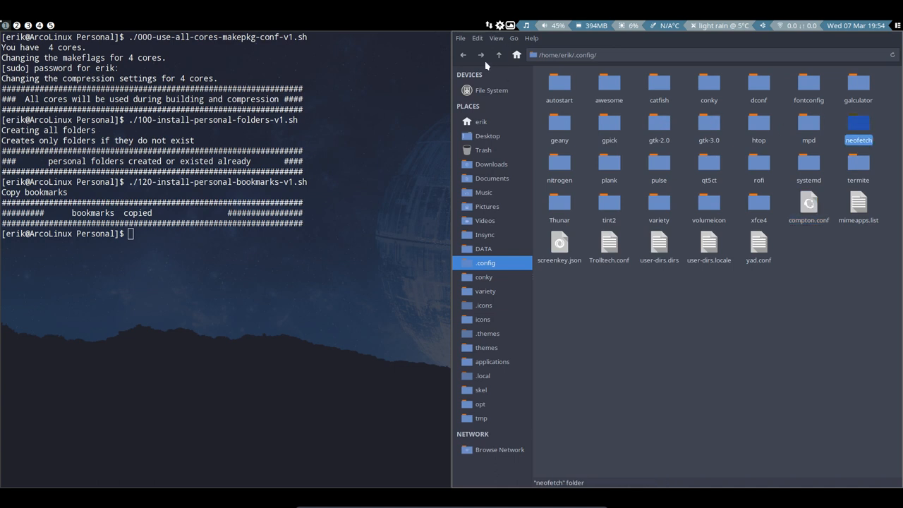
mouse_move(463, 55)
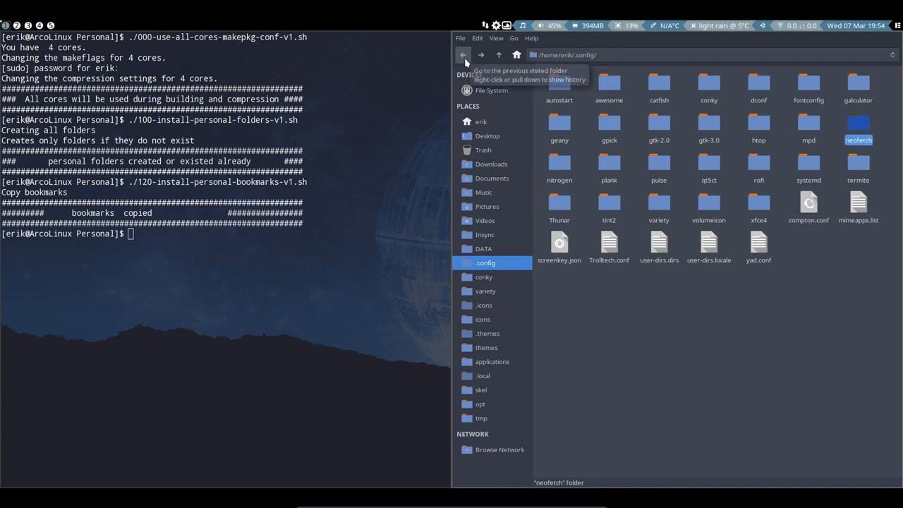
mouse_move(463, 55)
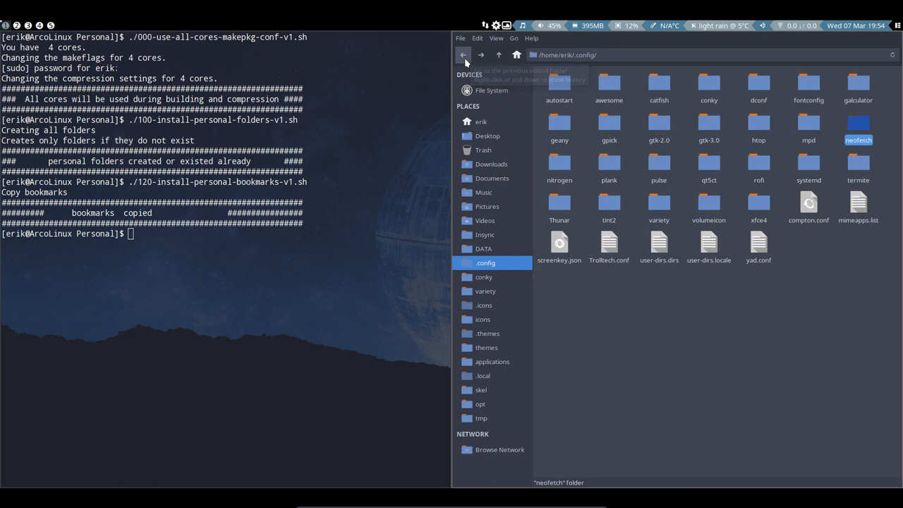
Step back through history to the arco-awesome Personal scripts folder.
click(464, 55)
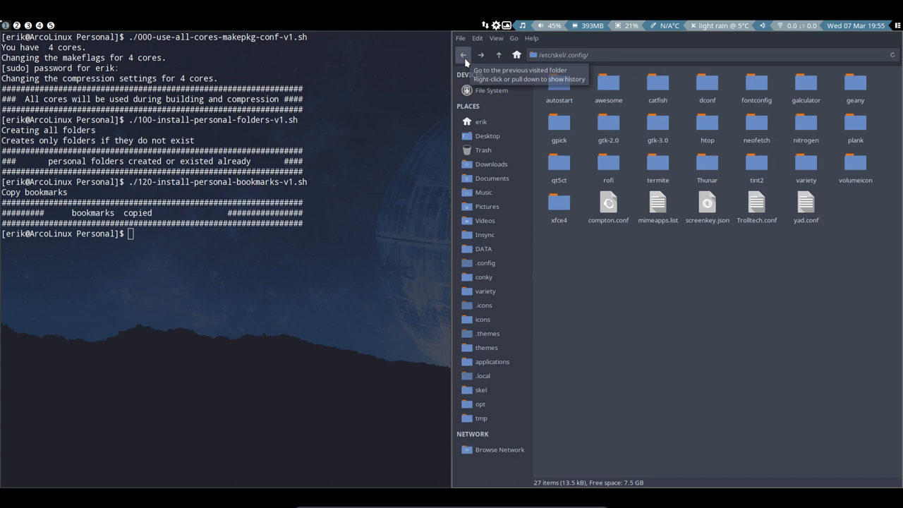
click(463, 54)
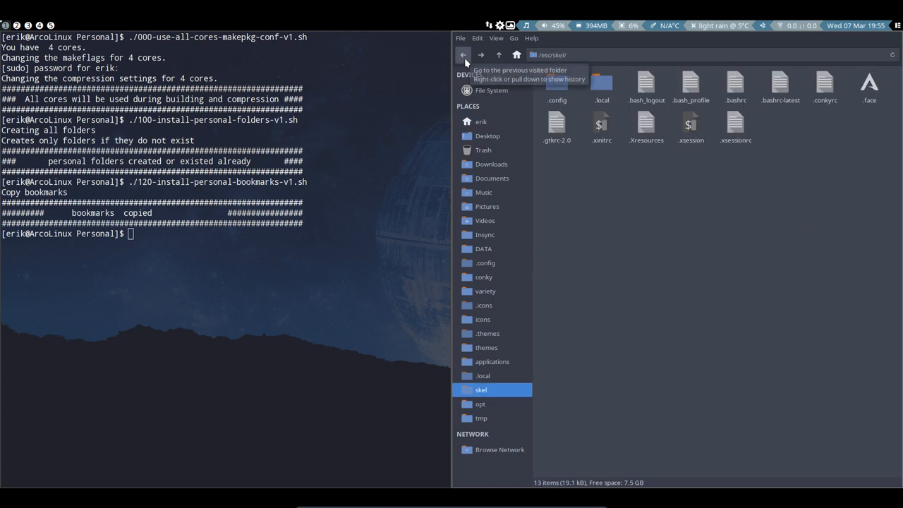
click(462, 55)
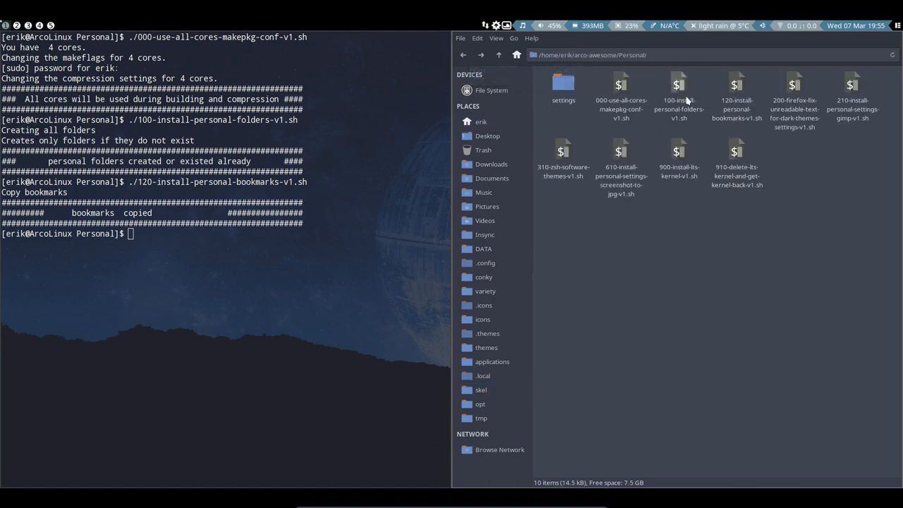
Single out the 100 personal-folders and 120 personal-bookmarks scripts.
click(678, 98)
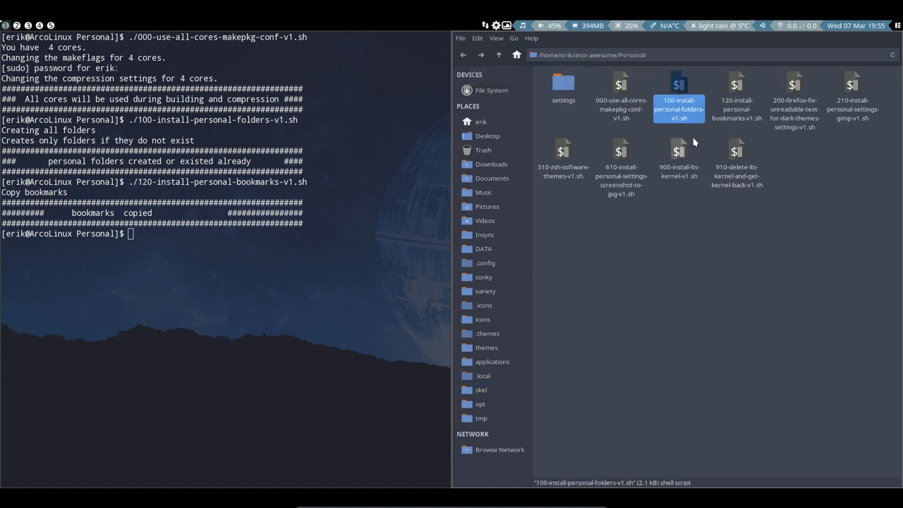
click(736, 98)
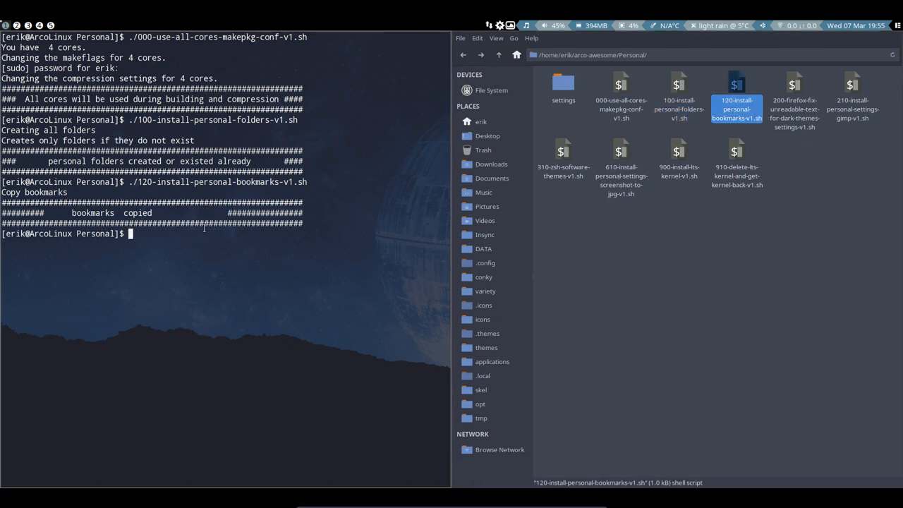
mouse_move(788, 122)
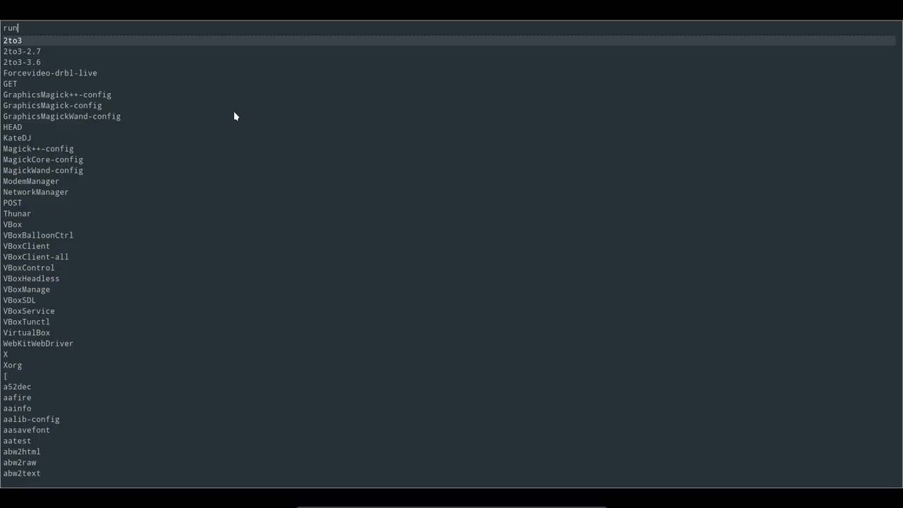
Launch Firefox once to create its profile, then close it confirming both tabs.
key(Escape)
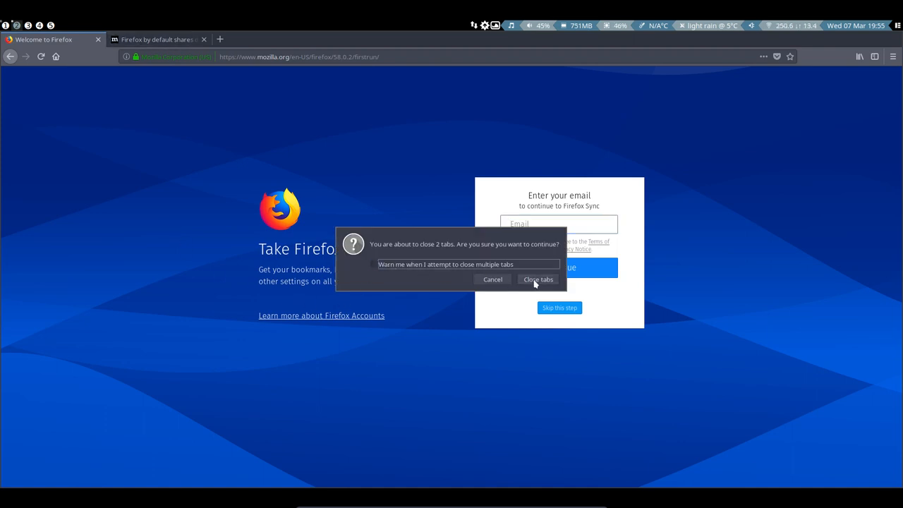
click(538, 279)
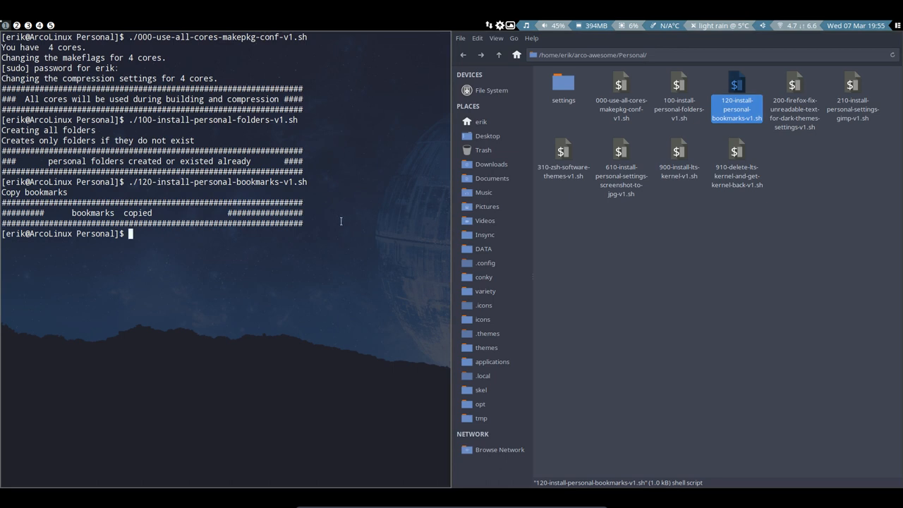
mouse_move(486, 206)
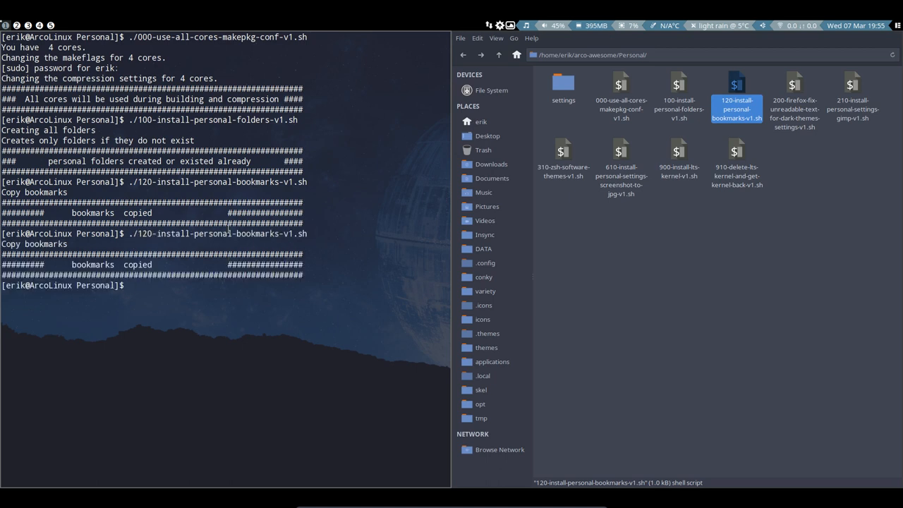
Run ./200-firefox-fix-unreadable-text-for-dark-themes-settings-v1.sh so it reports settings installed.
text(./)
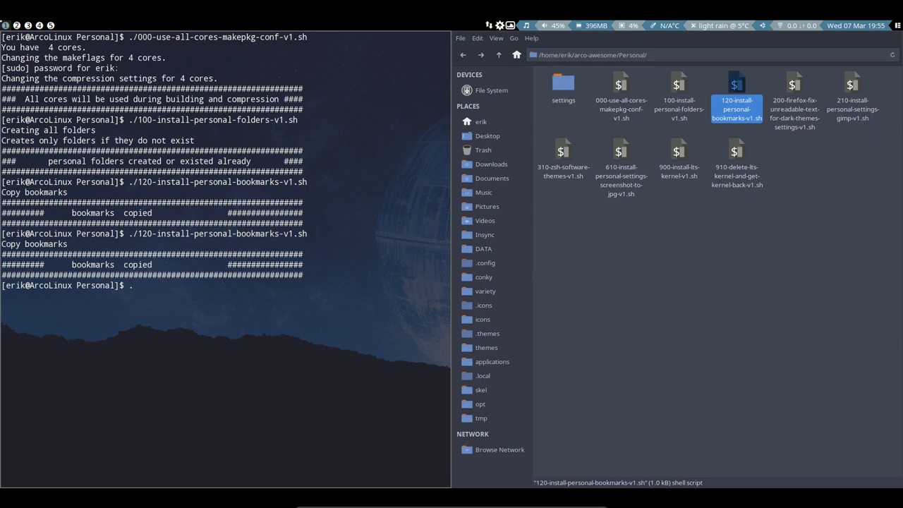
text(/200-firefox-fix-unreadable-text-for-dark-themes-settings-v1.sh)
key(Return)
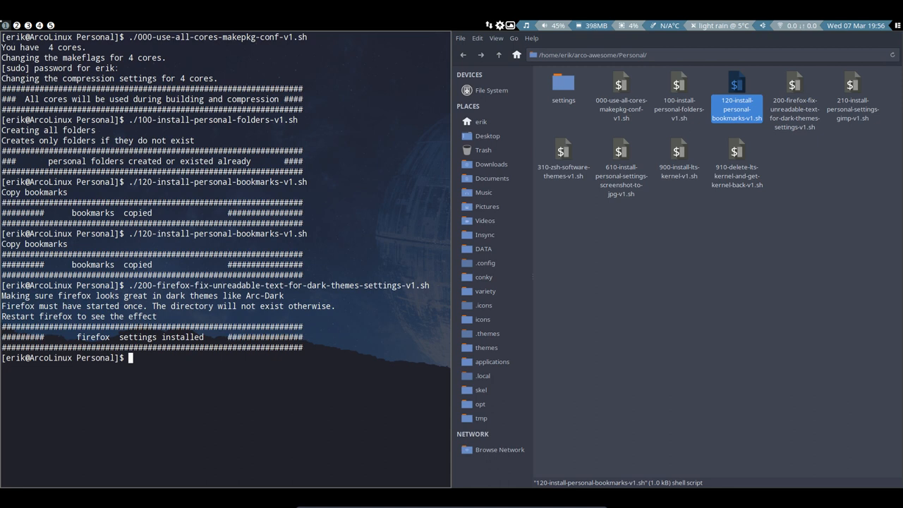
text(./)
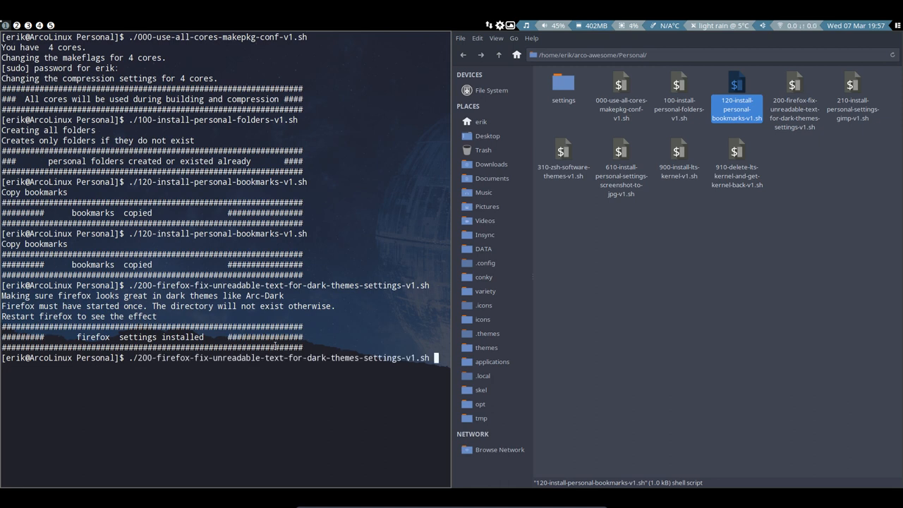
Run ./210-install-personal-settings-gimp-v1.sh to copy the GIMP scripts and themes.
text(./210-install-personal-settings-gimp-v1.sh)
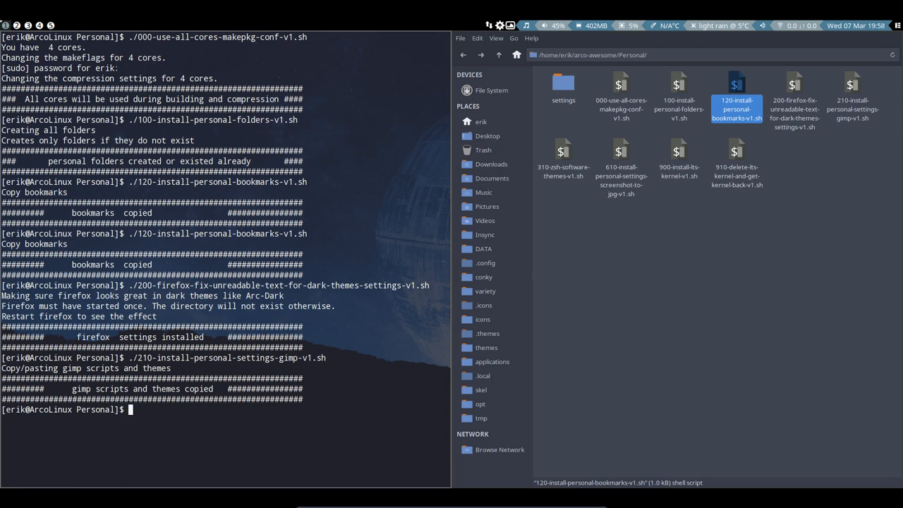
text(neof)
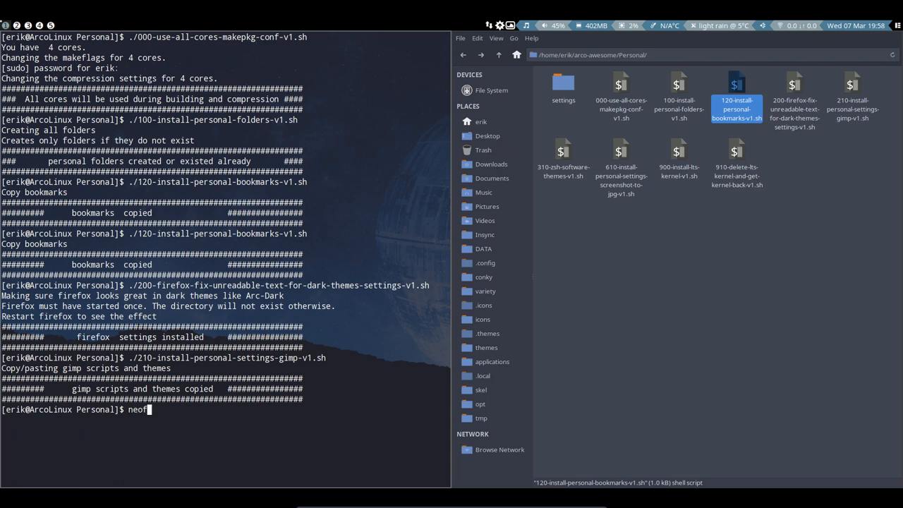
Run neofetch to show the ArcoLinux system summary, then line up the 610 screenshot-to-jpg script.
key(Return)
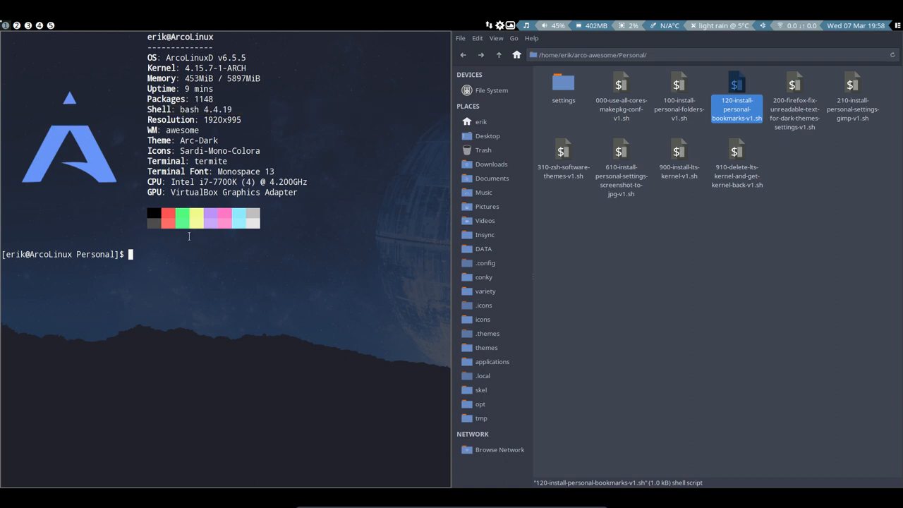
text(./)
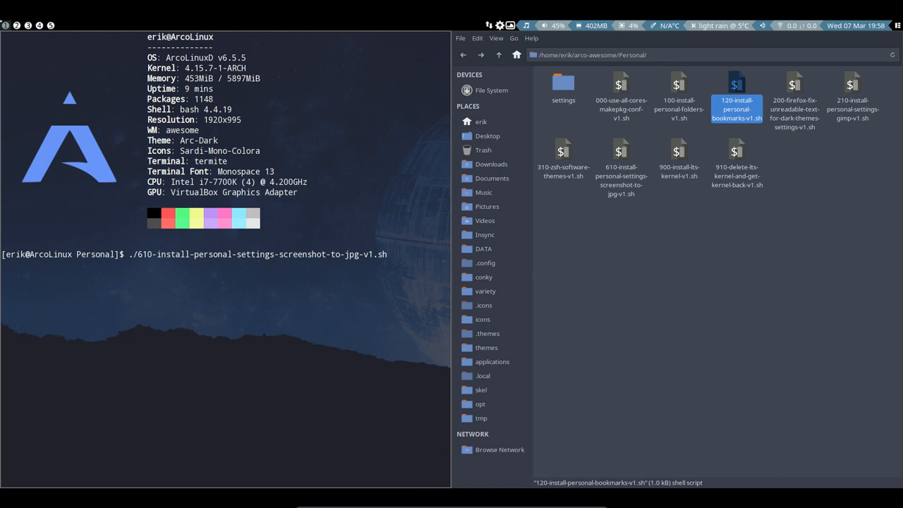
Run ./610-install-personal-settings-screenshot-to-jpg-v1.sh, then close the windows to reveal the desktop.
key(Return)
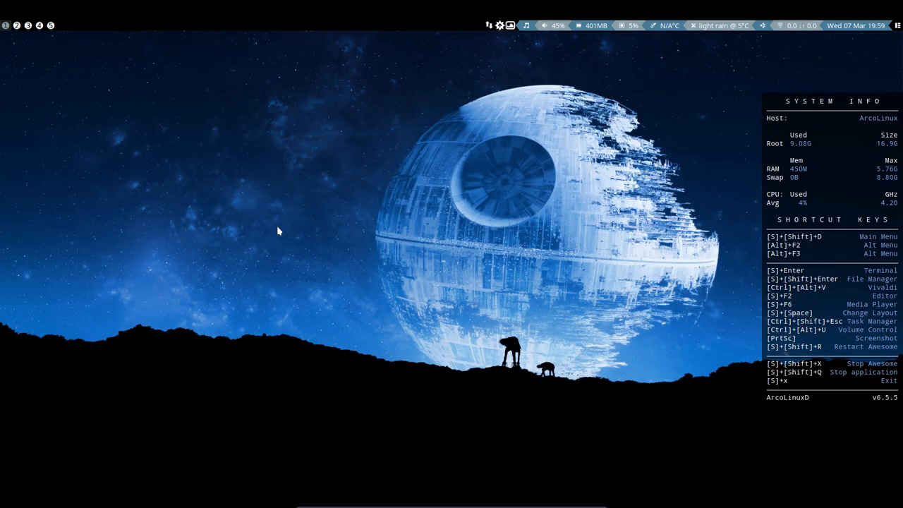
mouse_move(260, 224)
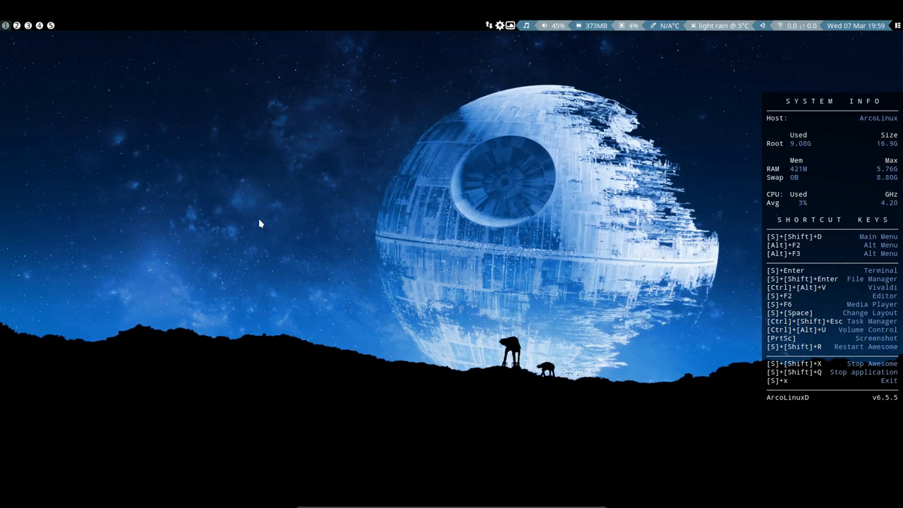
mouse_move(259, 218)
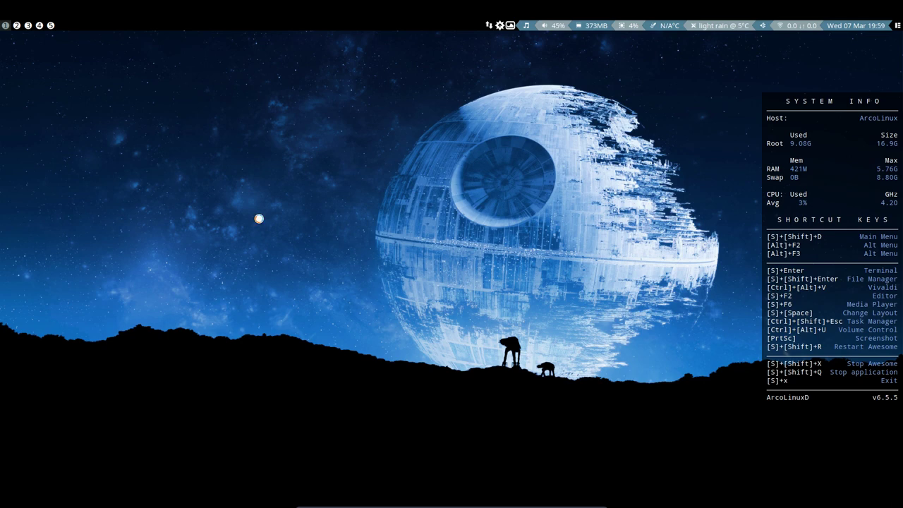